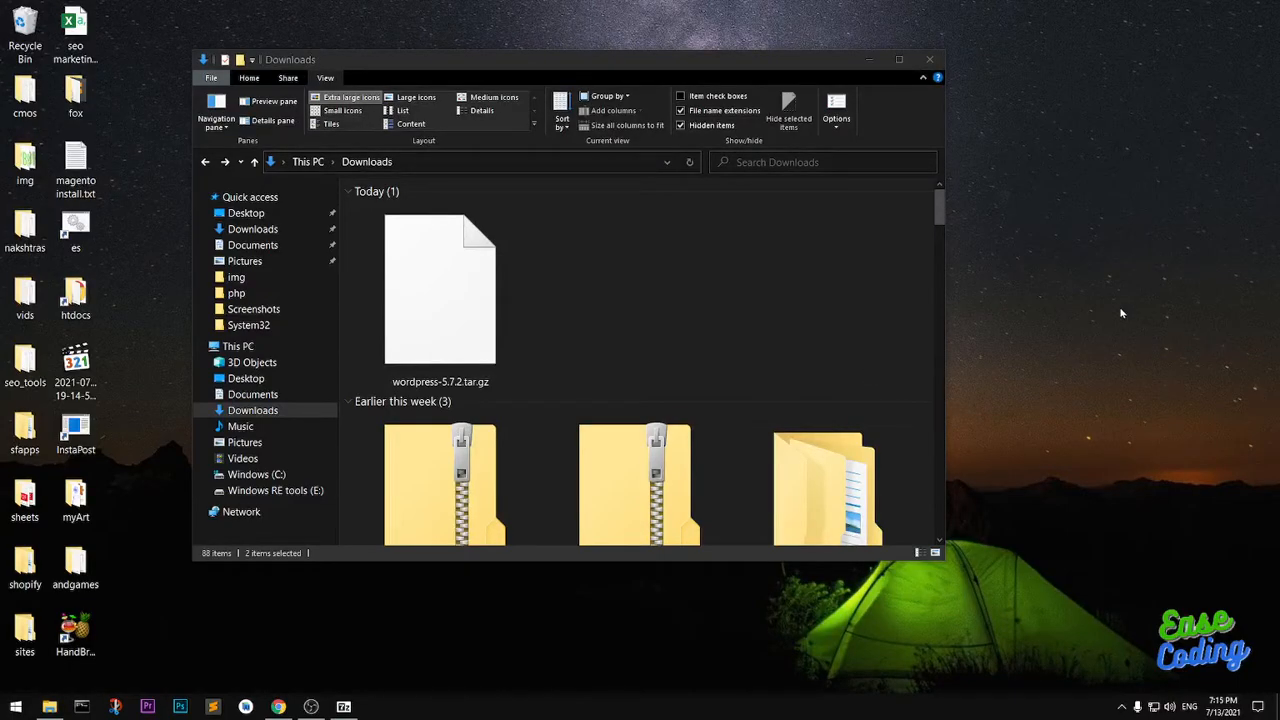
mouse_move(1116, 334)
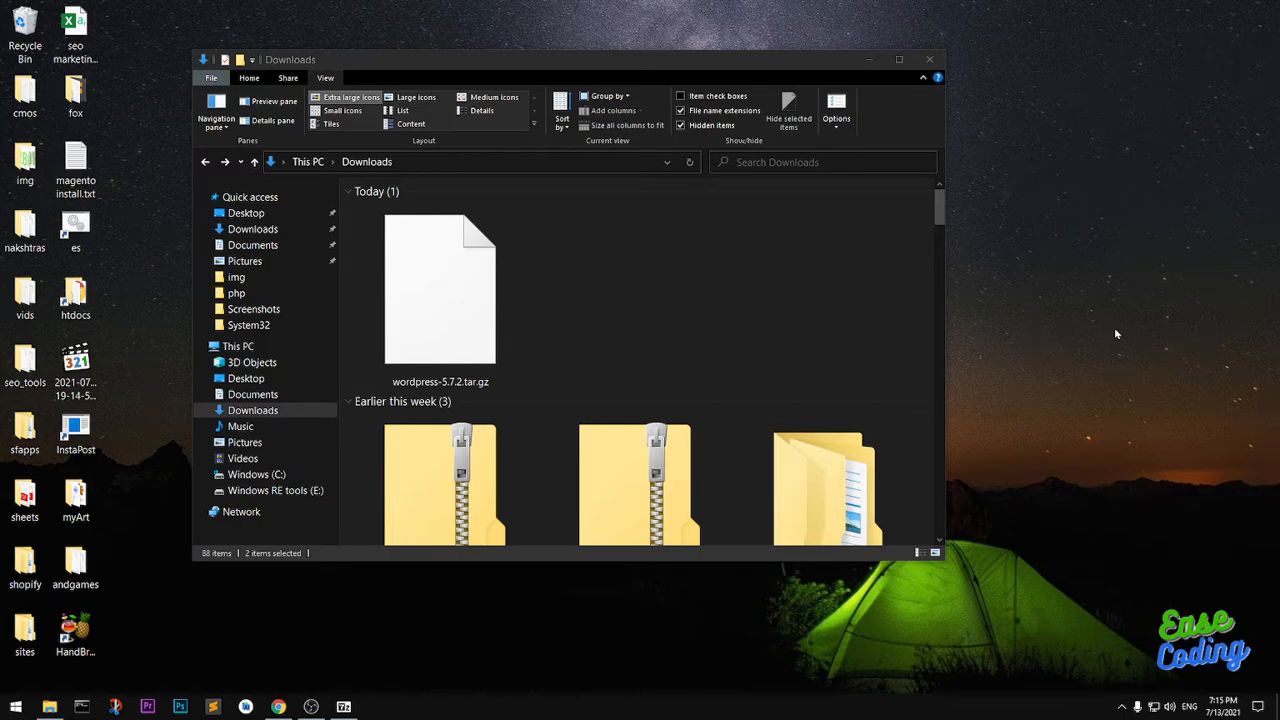
mouse_move(1108, 336)
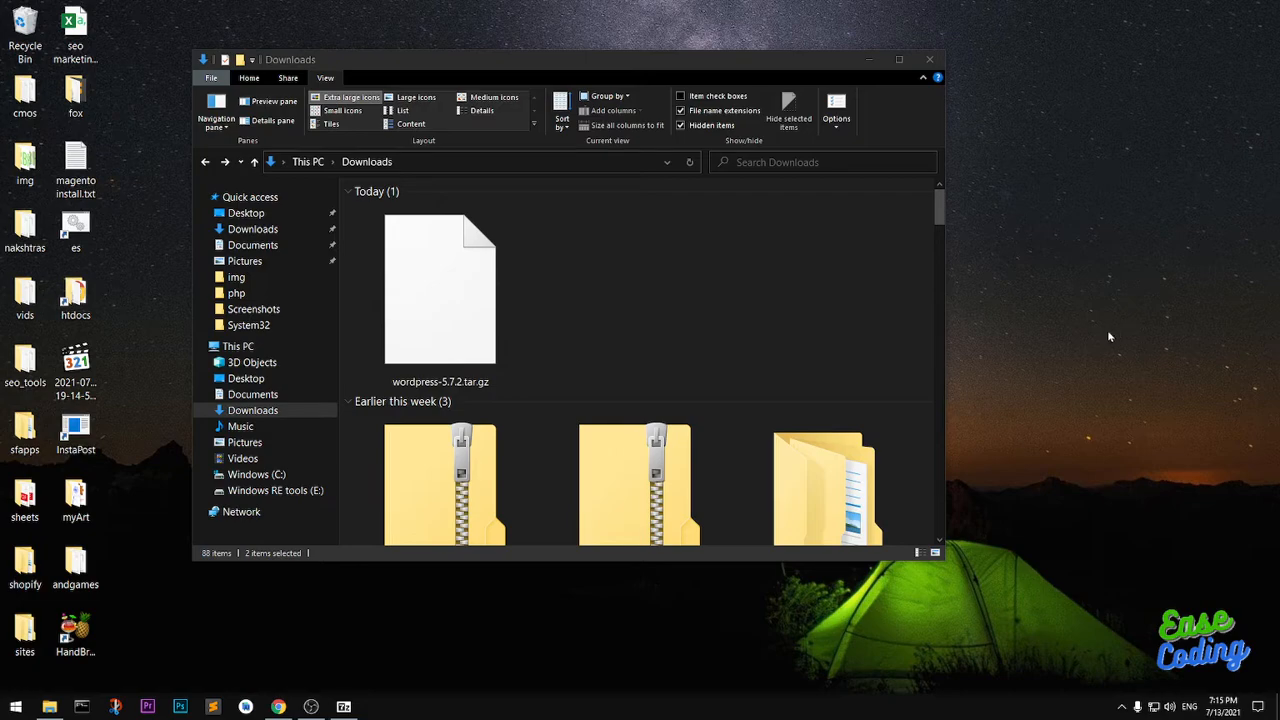
mouse_move(1096, 344)
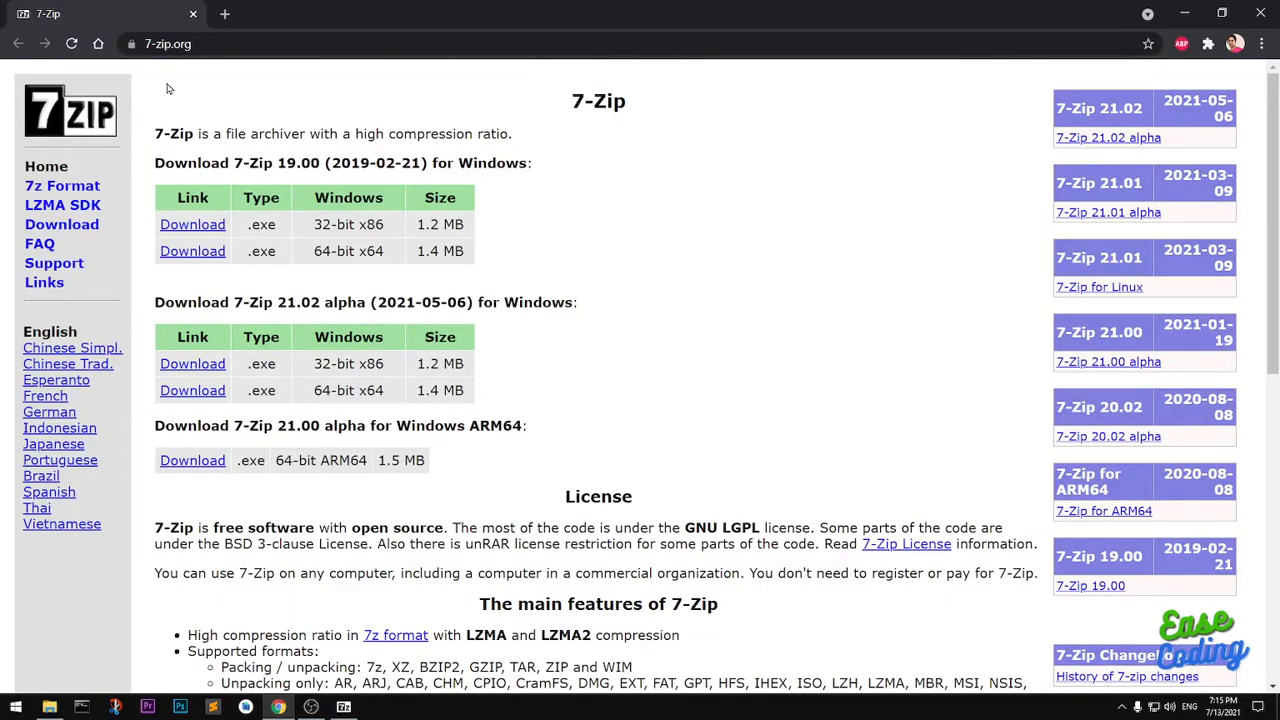
Launch 7-Zip File Manager from the Start menu so it lists the Downloads folder
left_click(168, 44)
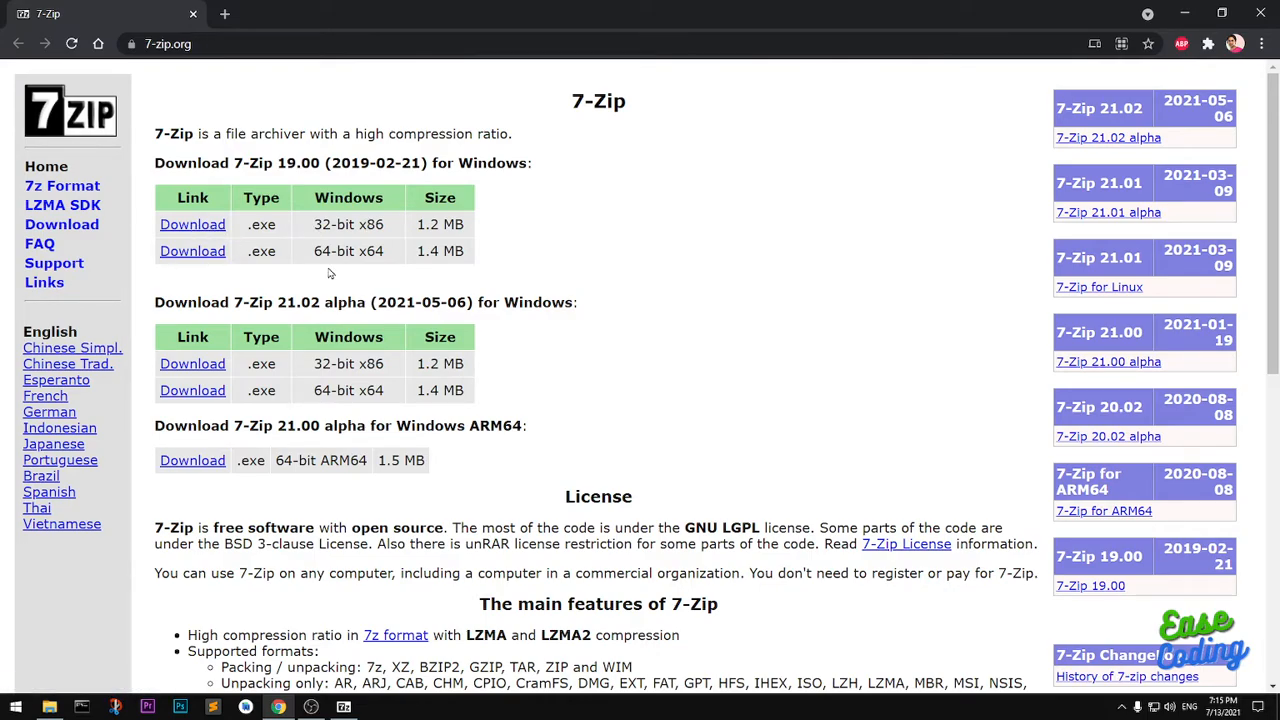
mouse_move(608, 332)
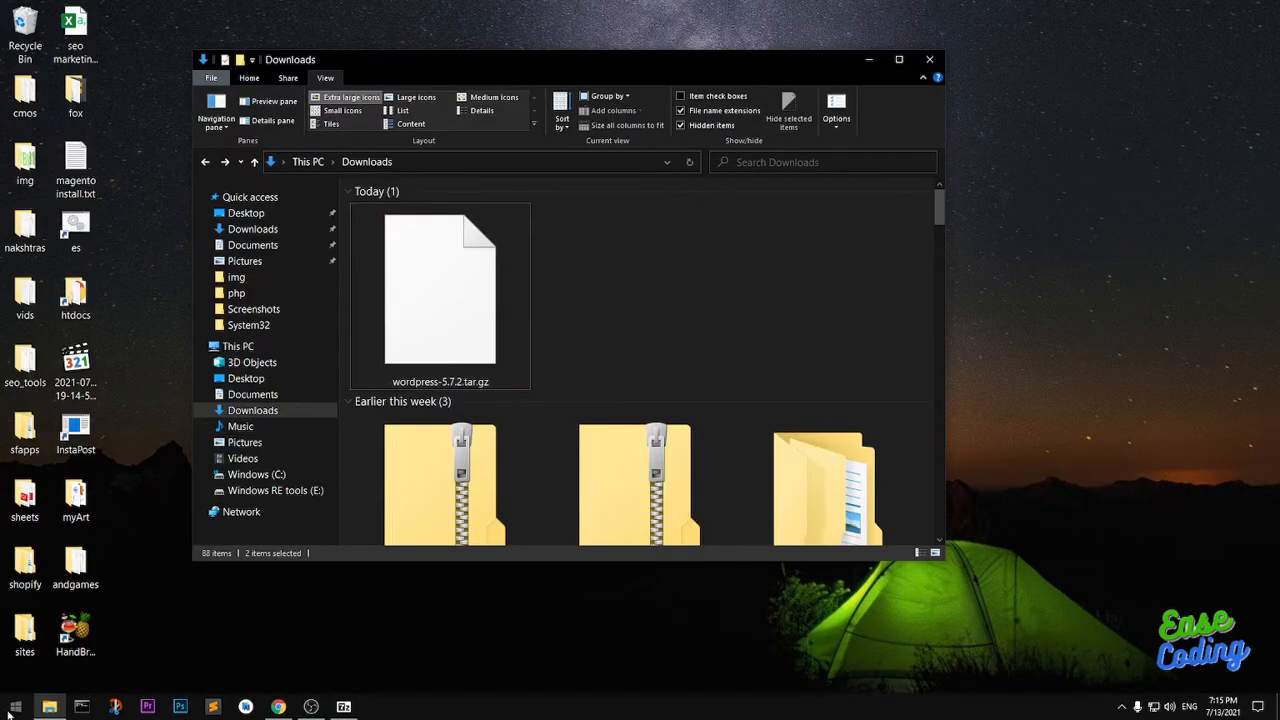
left_click(18, 700)
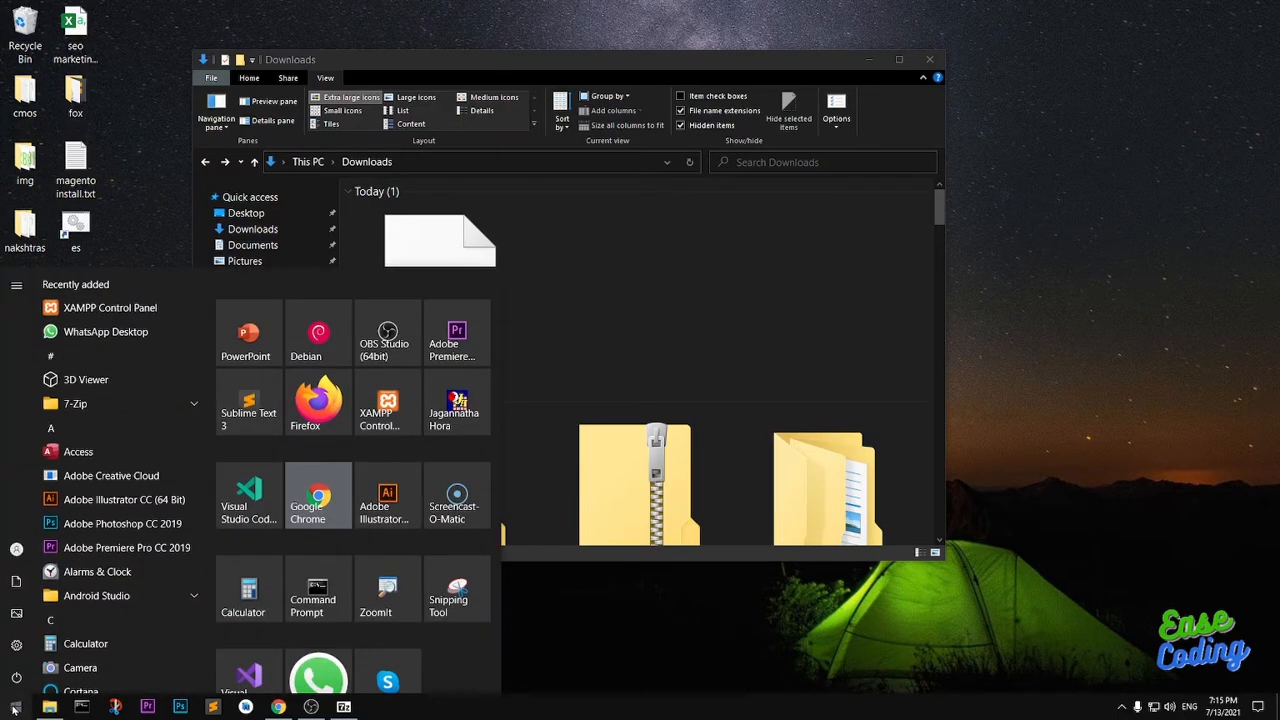
type("7-Zip File Manager")
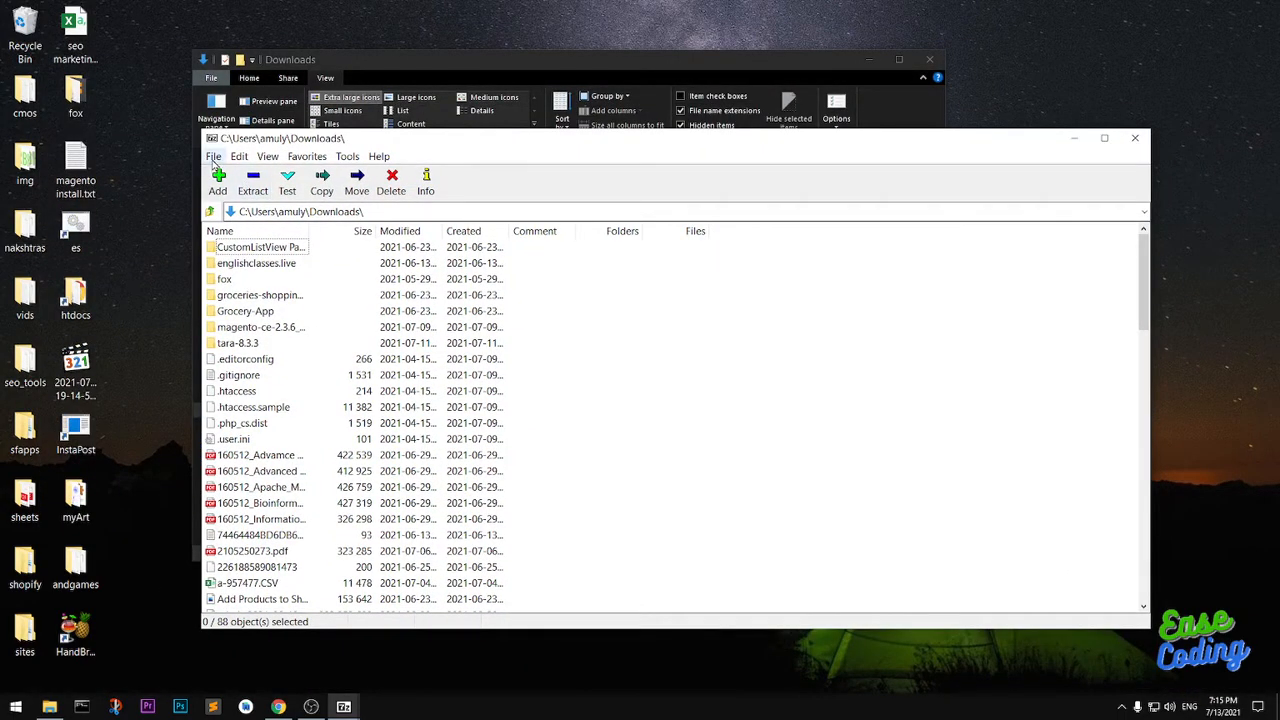
left_click(212, 156)
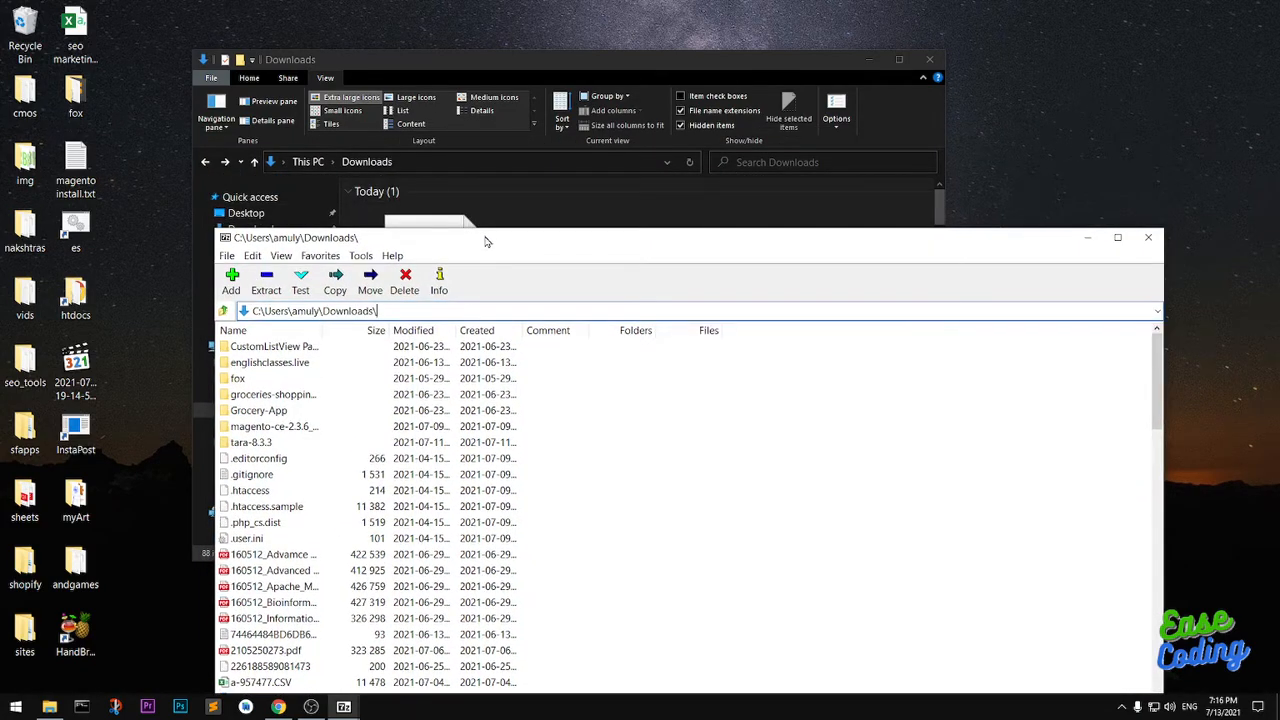
mouse_move(556, 210)
type("Downloads\\")
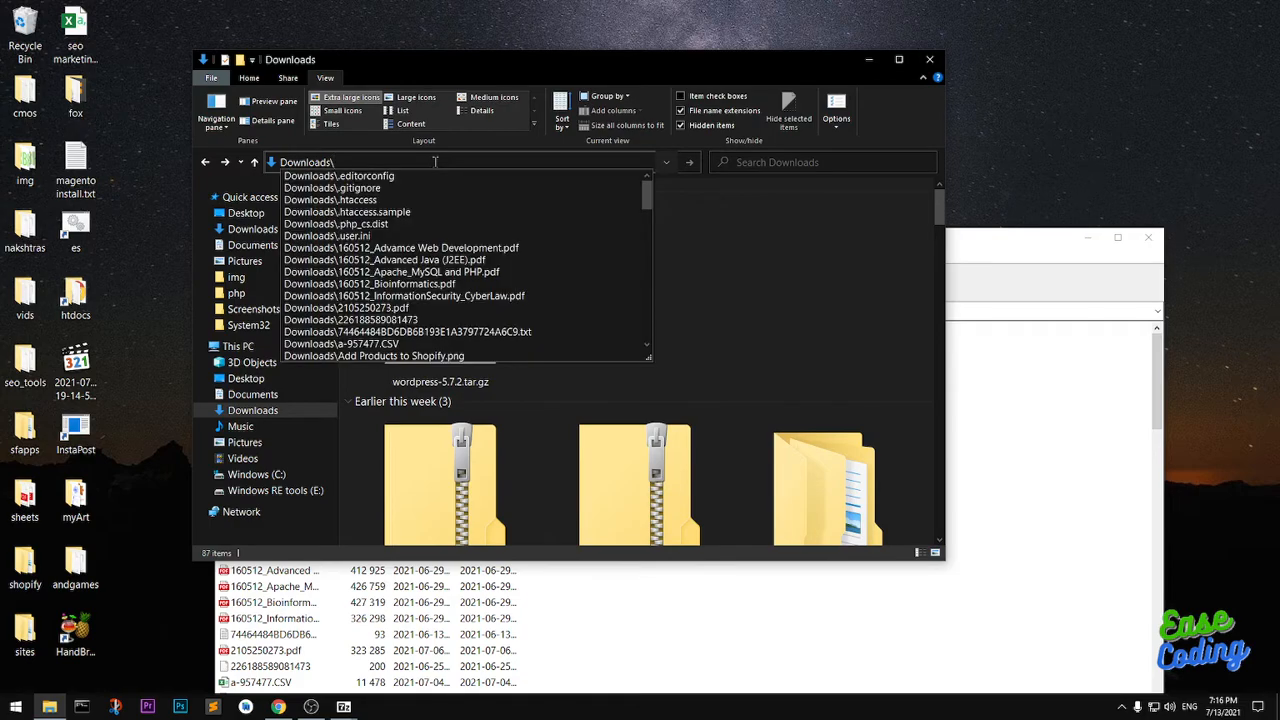
Enter the Downloads\wordpress-5.7.2.tar.gz path in the Explorer address bar via the 'wo' suggestion
type("wo")
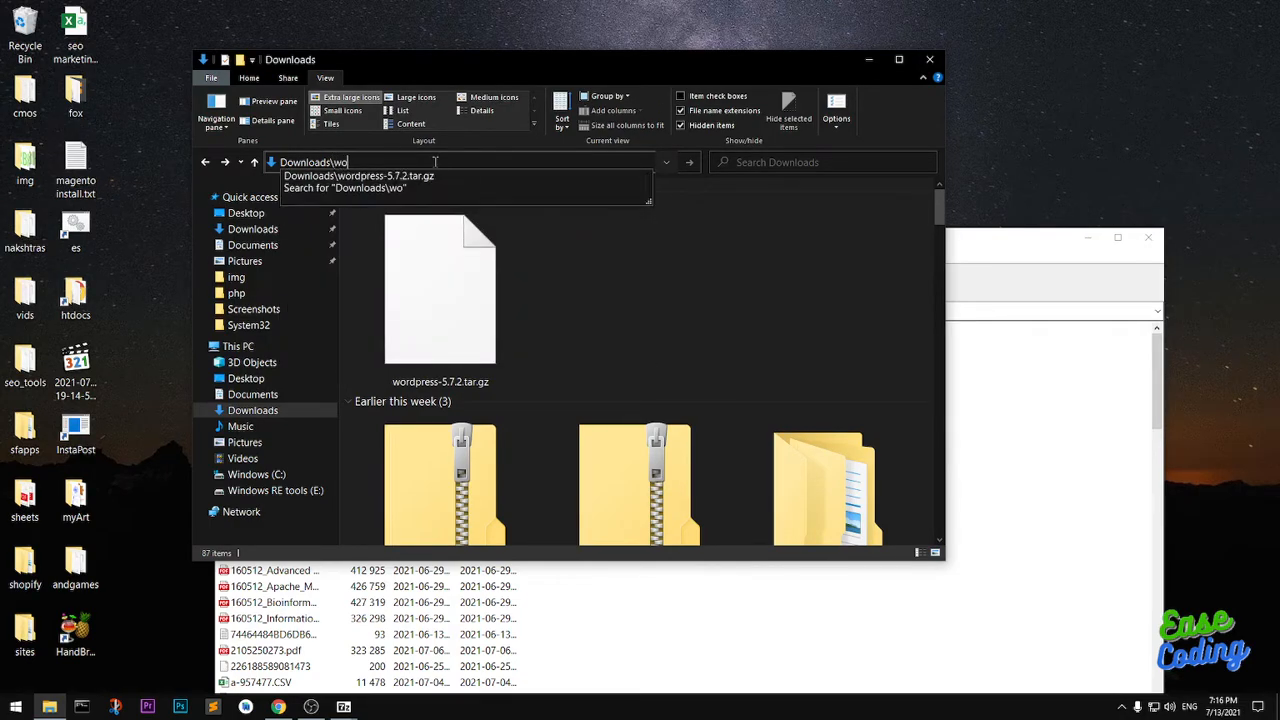
left_click(360, 176)
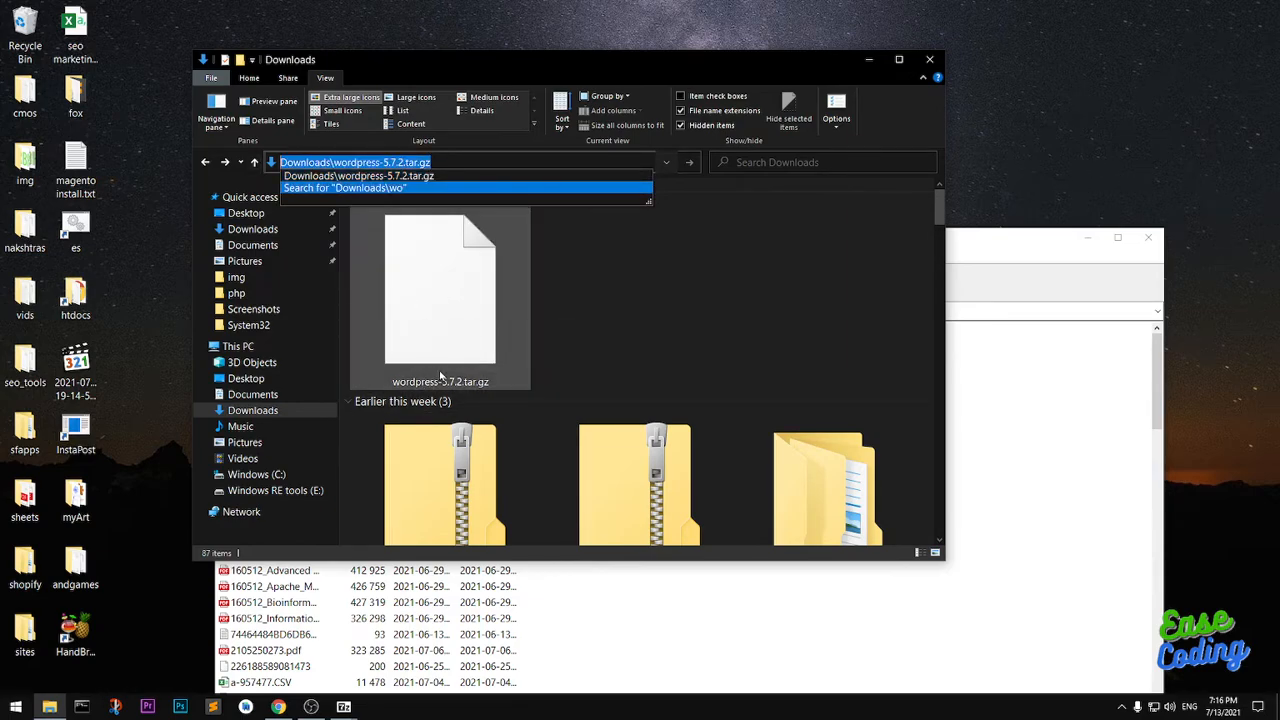
mouse_move(450, 364)
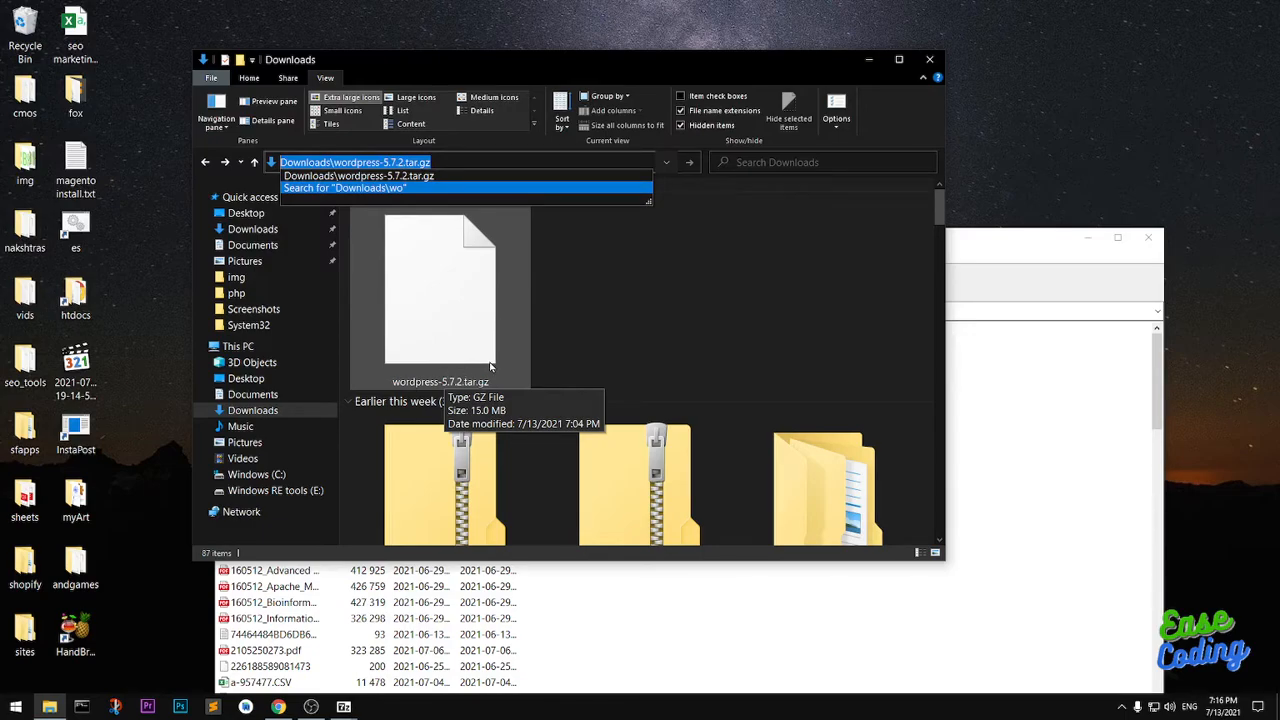
right_click(380, 166)
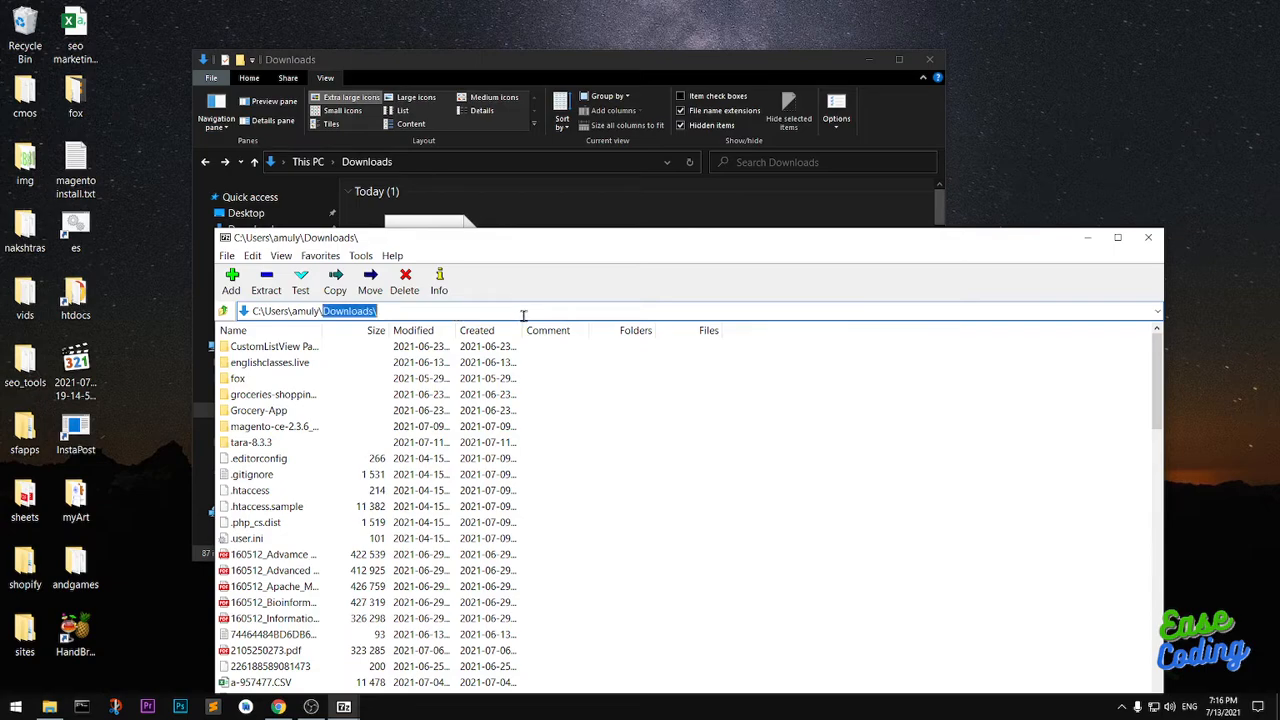
Open wordpress-5.7.2.tar.gz in 7-Zip, revealing the wordpress-5.7.2.tar file inside
type("wordpress-5.7.2.tar.gz")
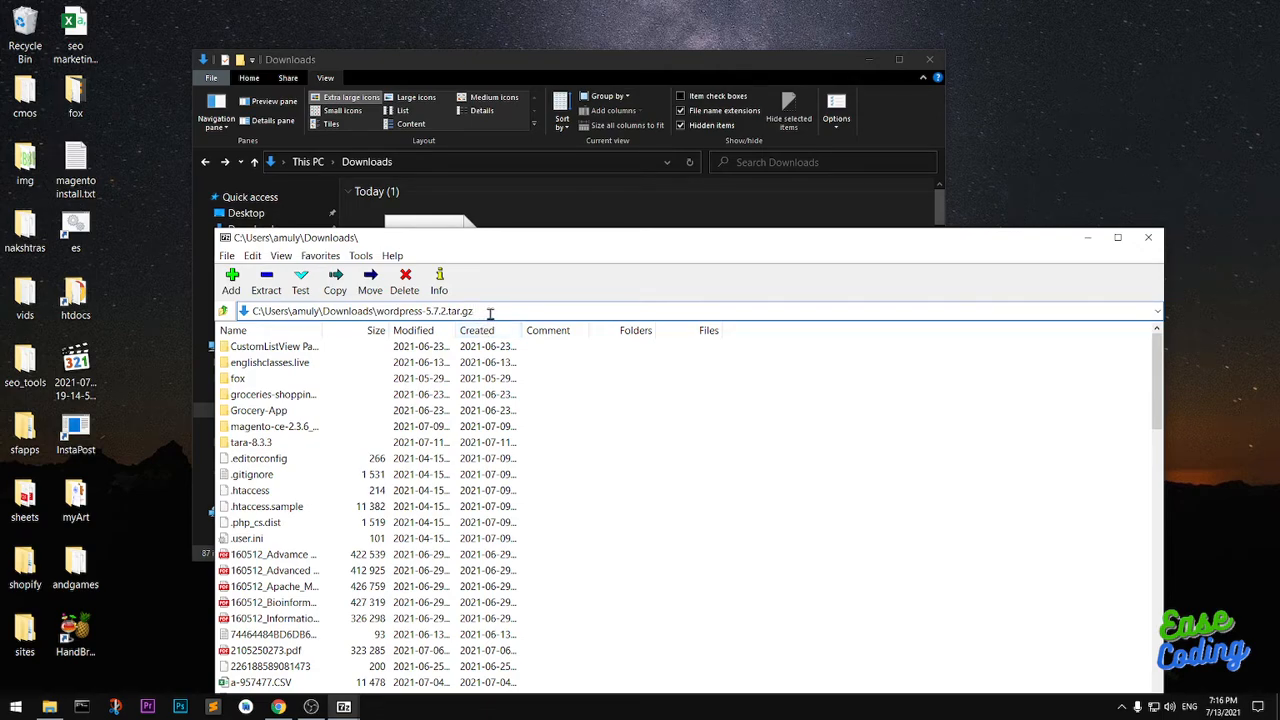
triple_click(360, 312)
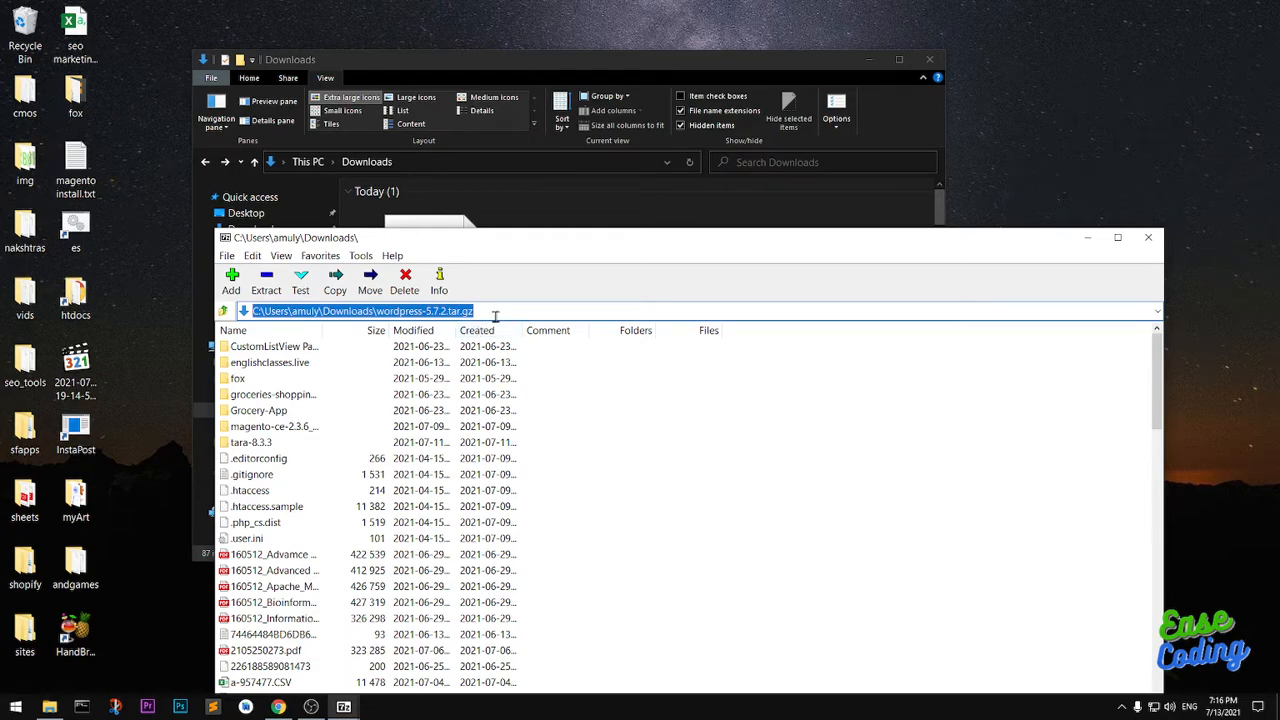
left_click(504, 310)
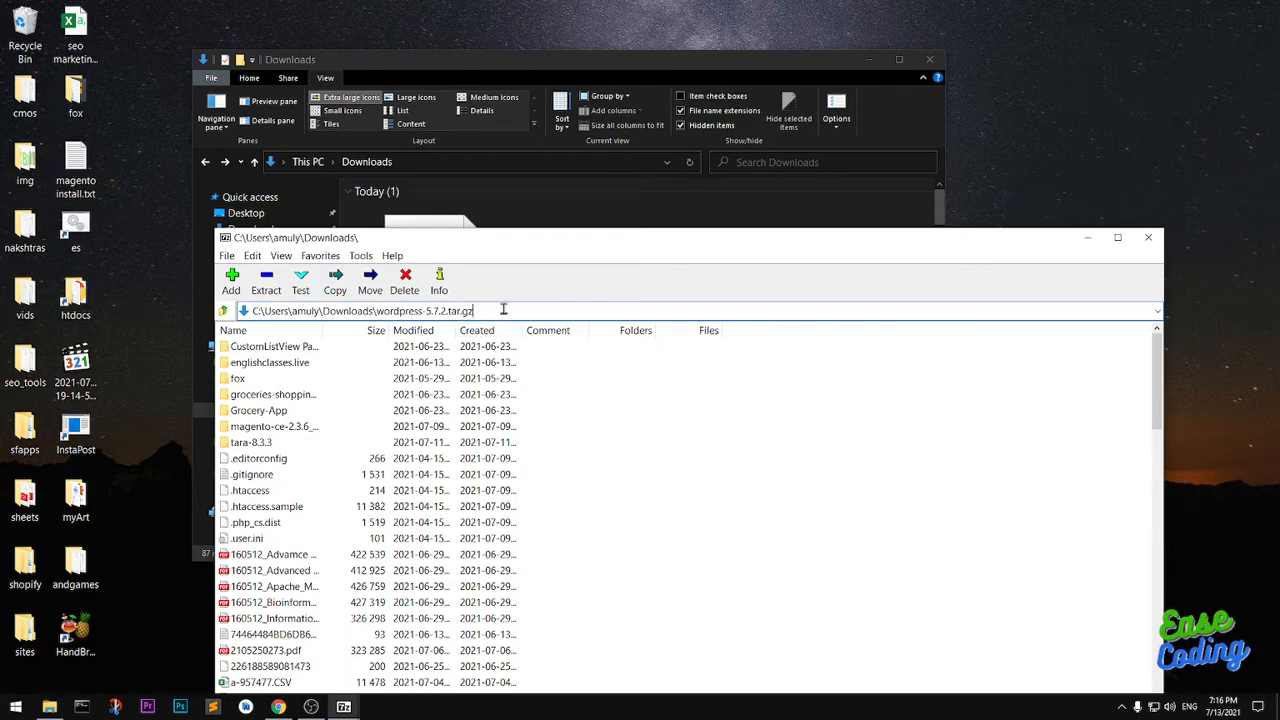
double_click(276, 346)
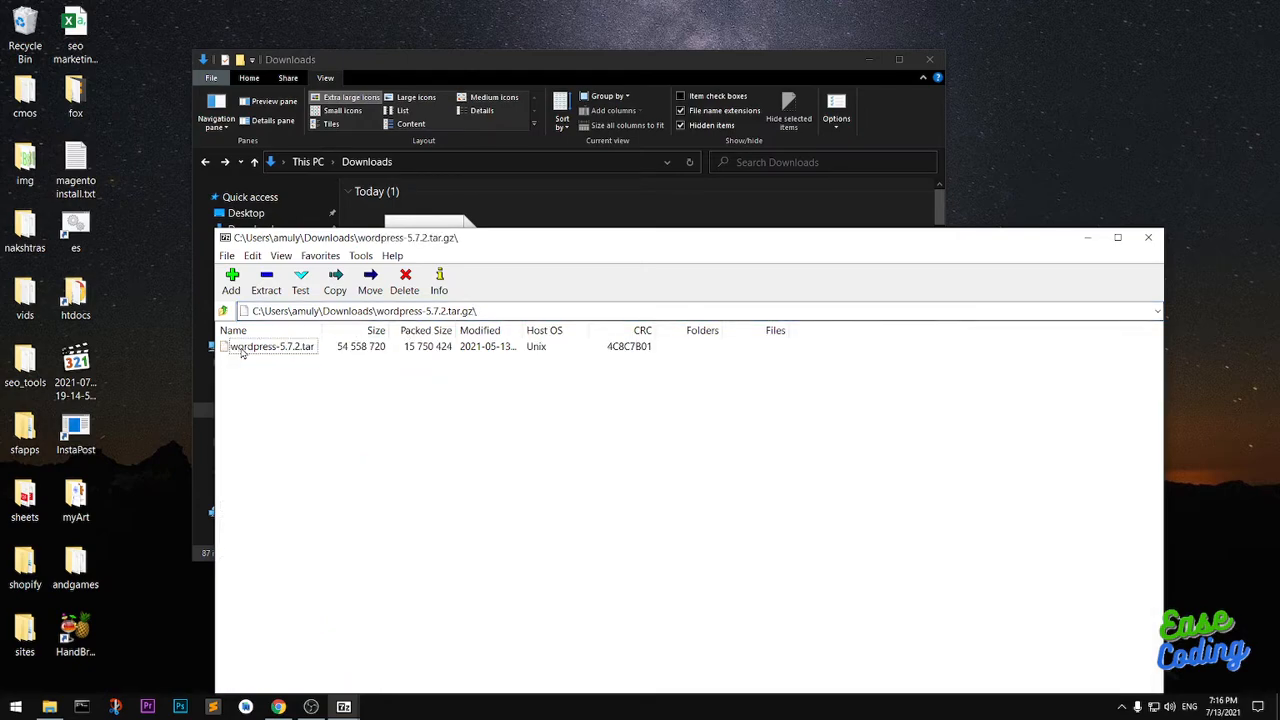
mouse_move(284, 352)
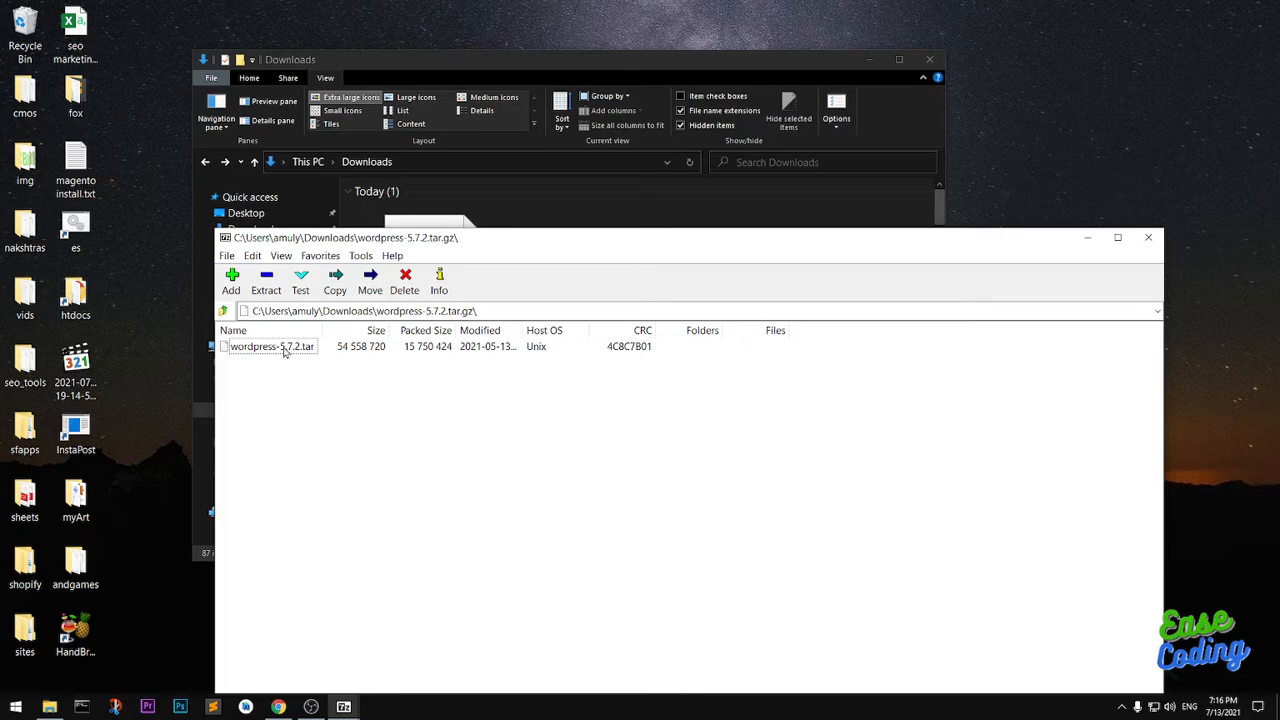
mouse_move(298, 352)
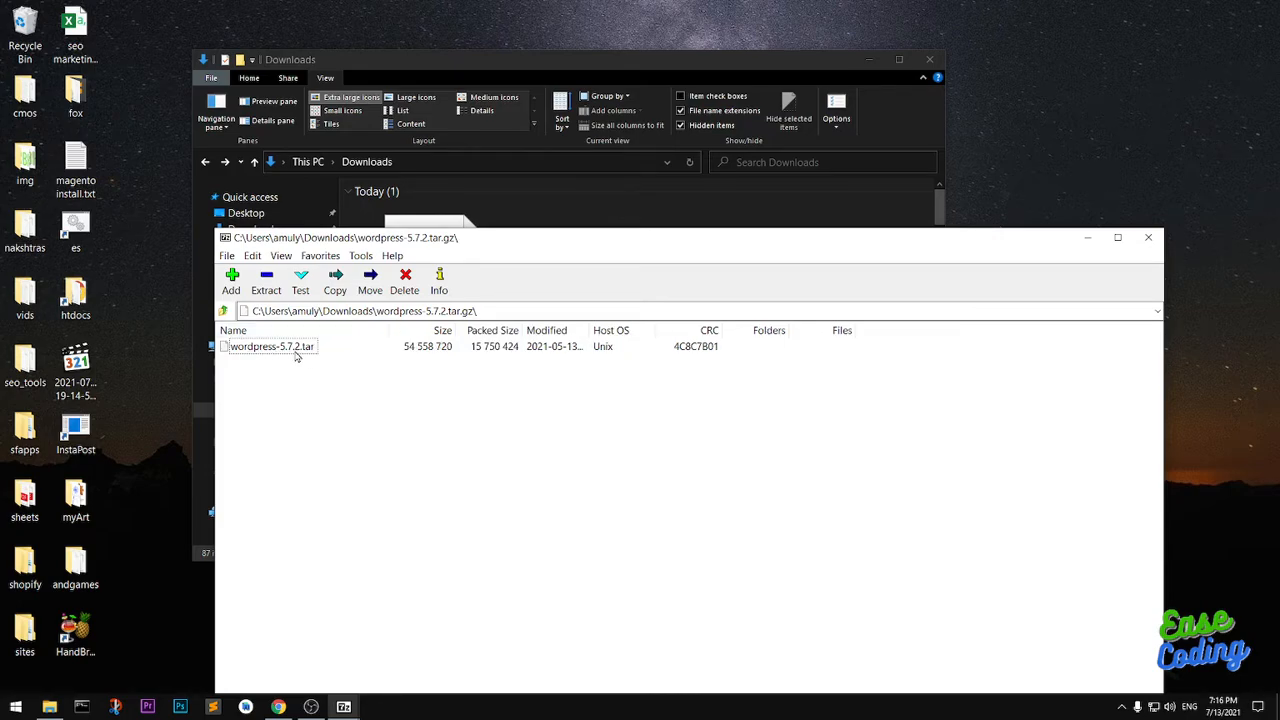
Return 7-Zip to the Downloads listing with wordpress-5.7.2.tar.gz selected for extraction
left_click(272, 346)
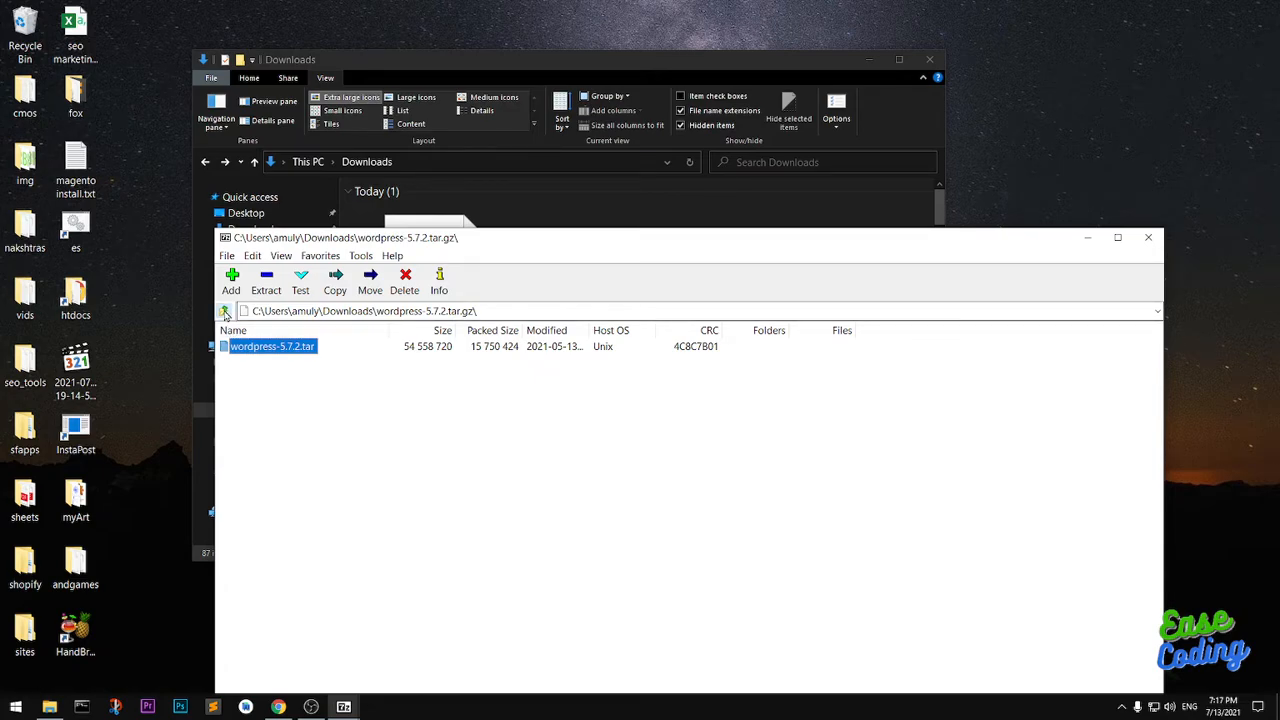
left_click(226, 312)
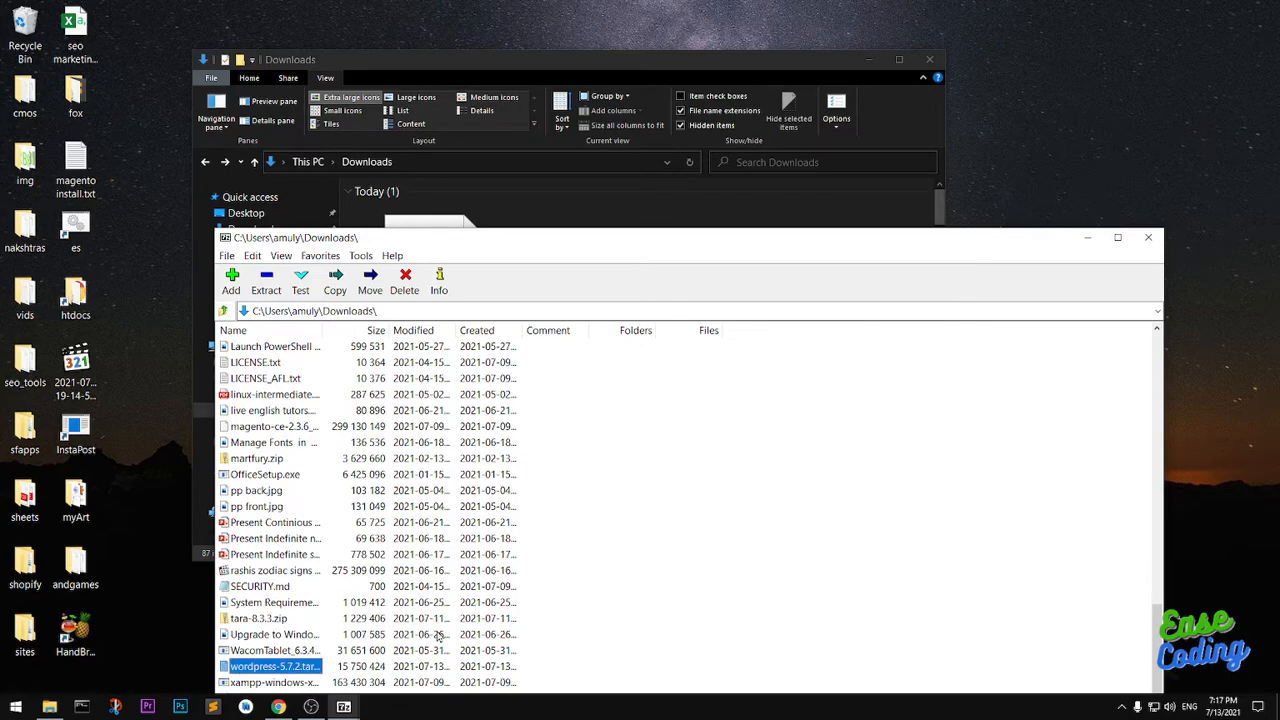
mouse_move(430, 648)
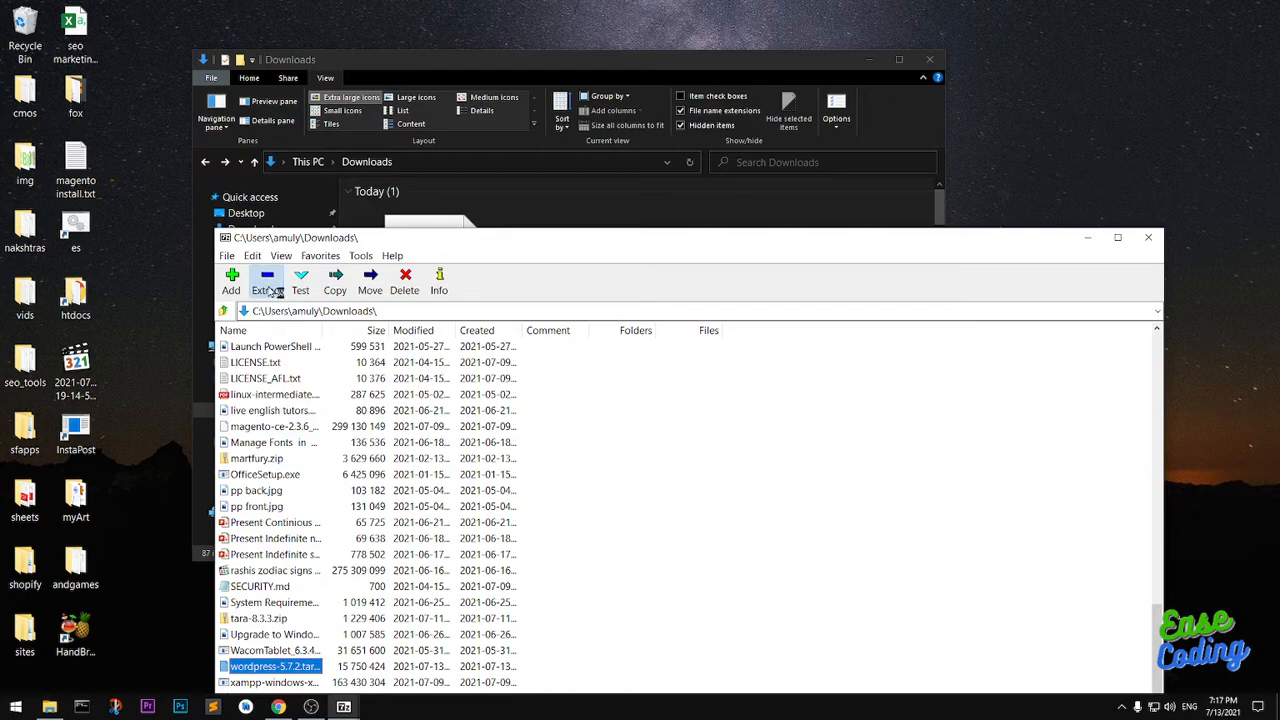
Extract wordpress-5.7.2.tar.gz into Downloads, producing wordpress-5.7.2.tar
left_click(266, 282)
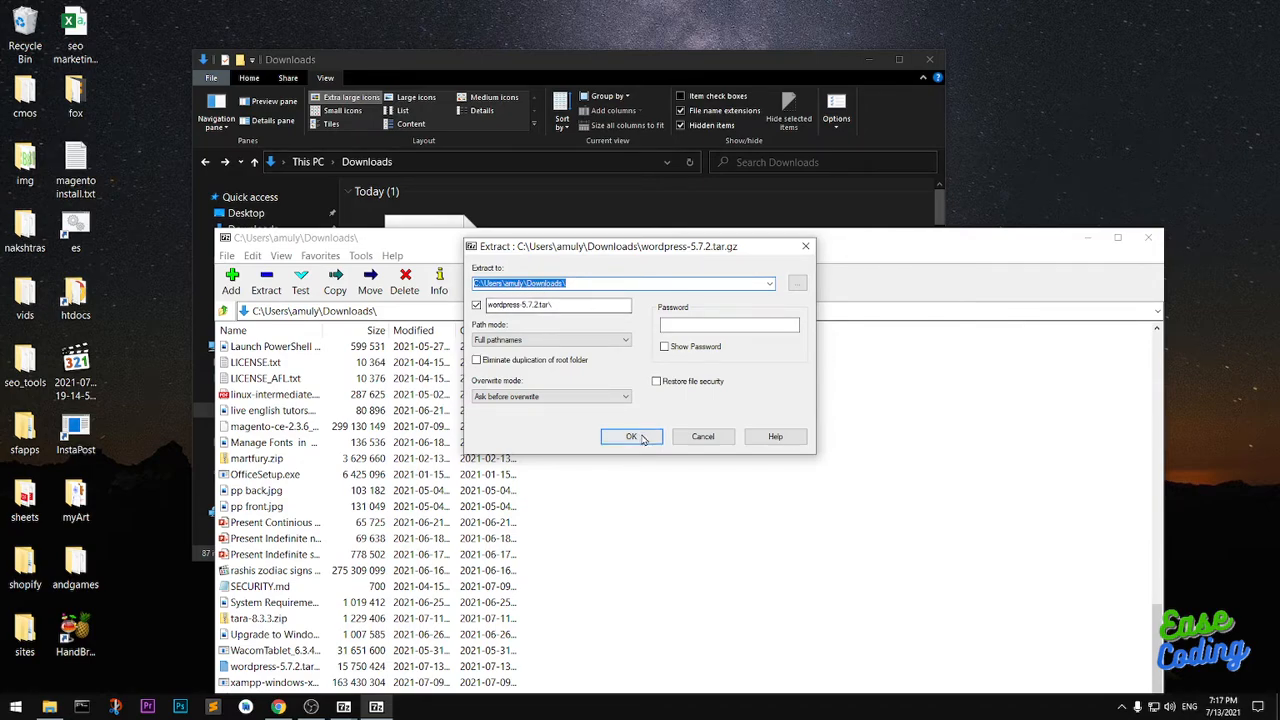
left_click(626, 436)
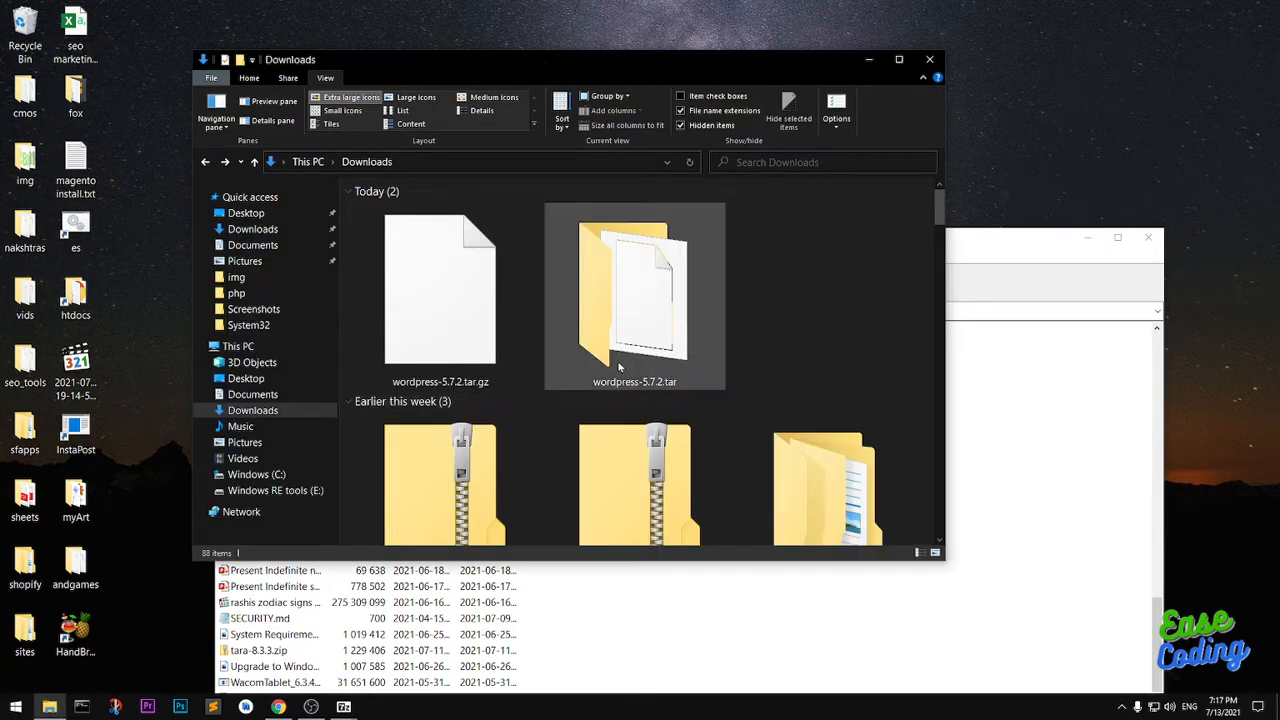
mouse_move(636, 332)
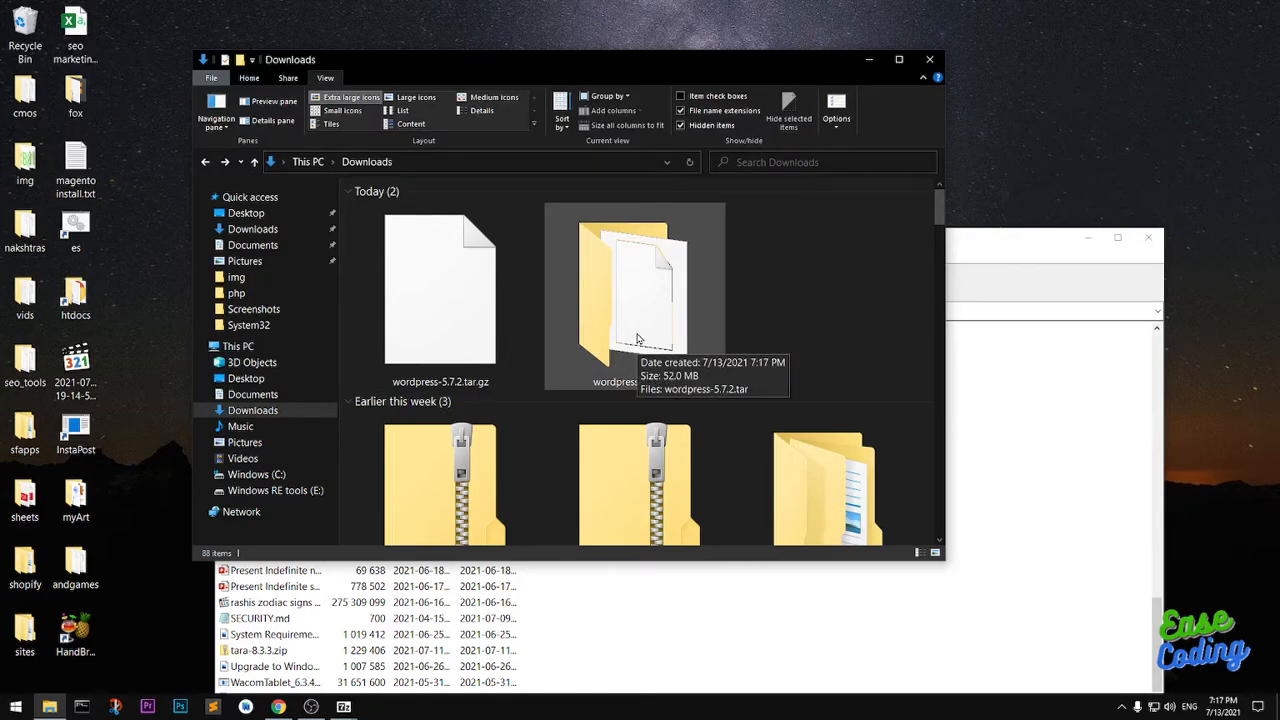
Open the wordpress-5.7.2.tar folder in Downloads to show the 53 MB TAR file inside
double_click(634, 300)
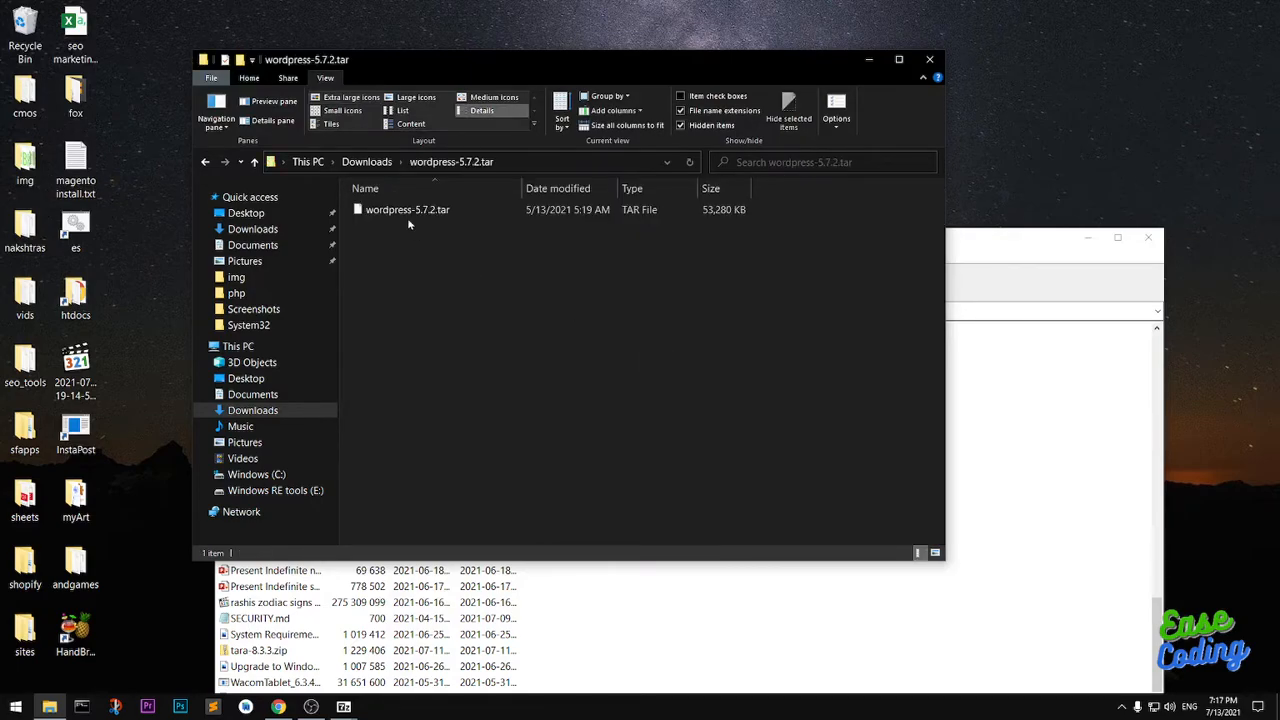
mouse_move(408, 222)
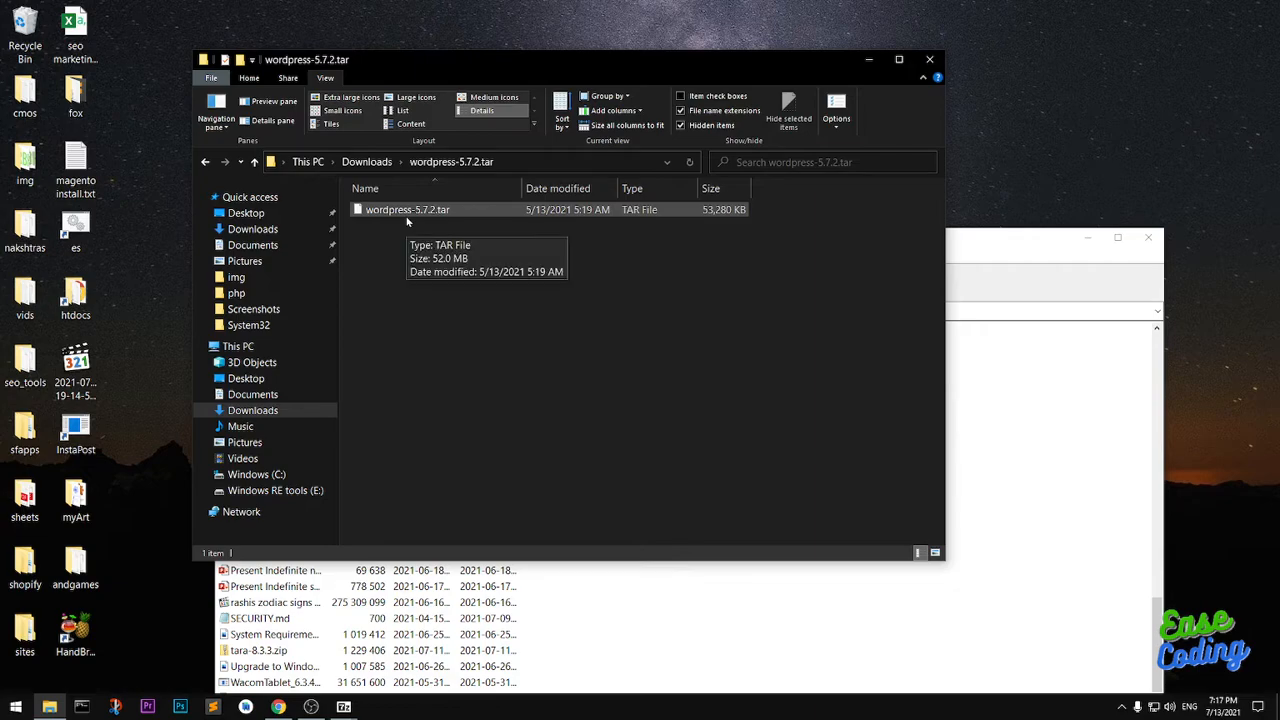
mouse_move(460, 264)
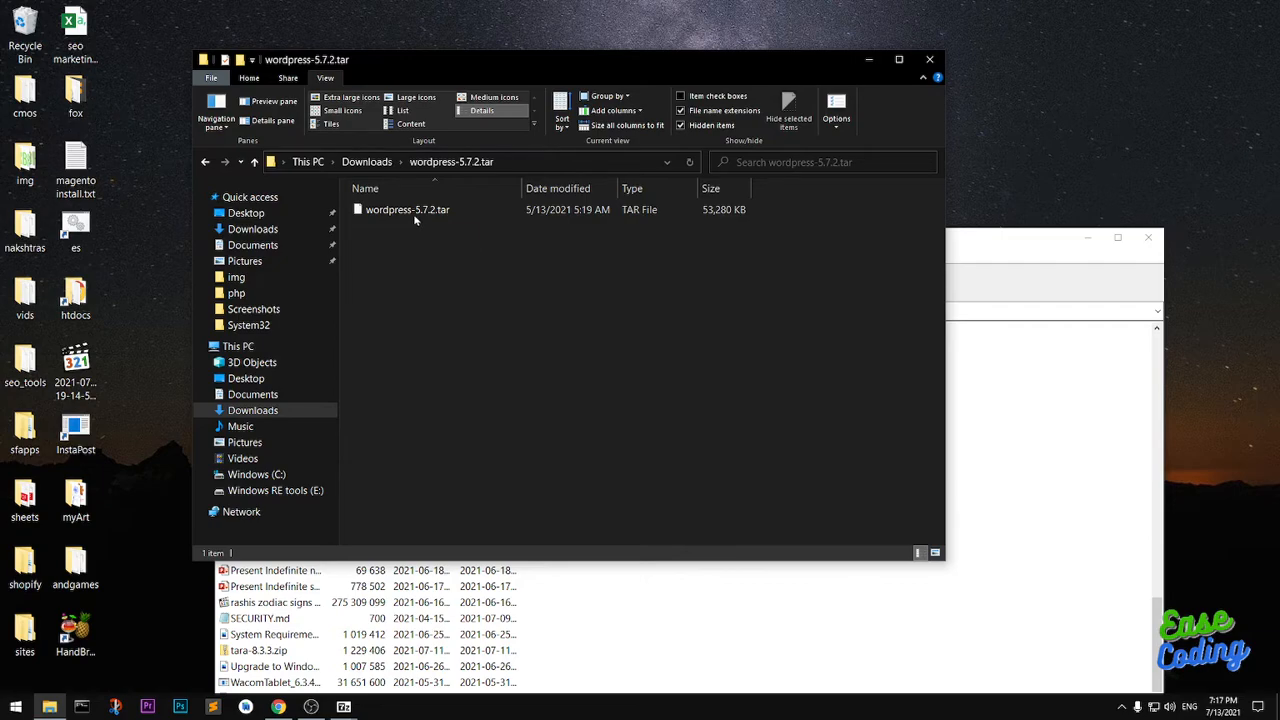
Bring up the 7-Zip Extract files dialog for wordpress-5.7.2.tar from its context menu
right_click(402, 210)
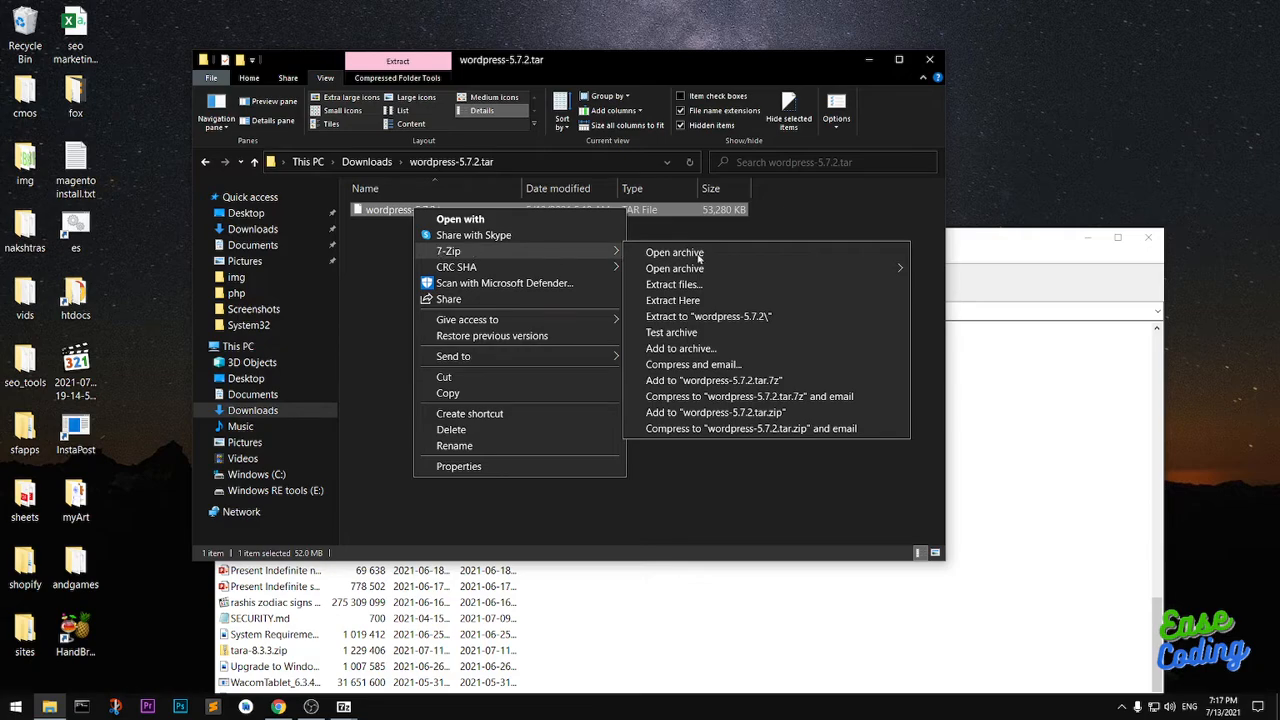
mouse_move(708, 316)
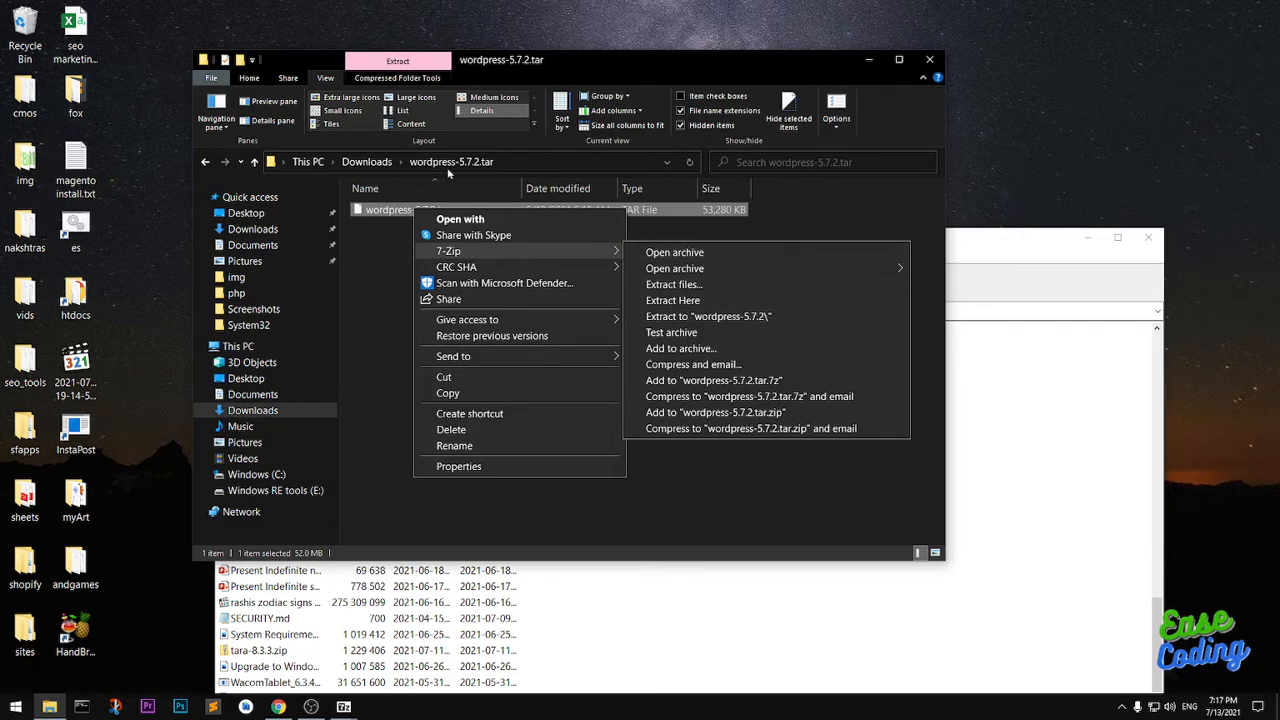
mouse_move(672, 284)
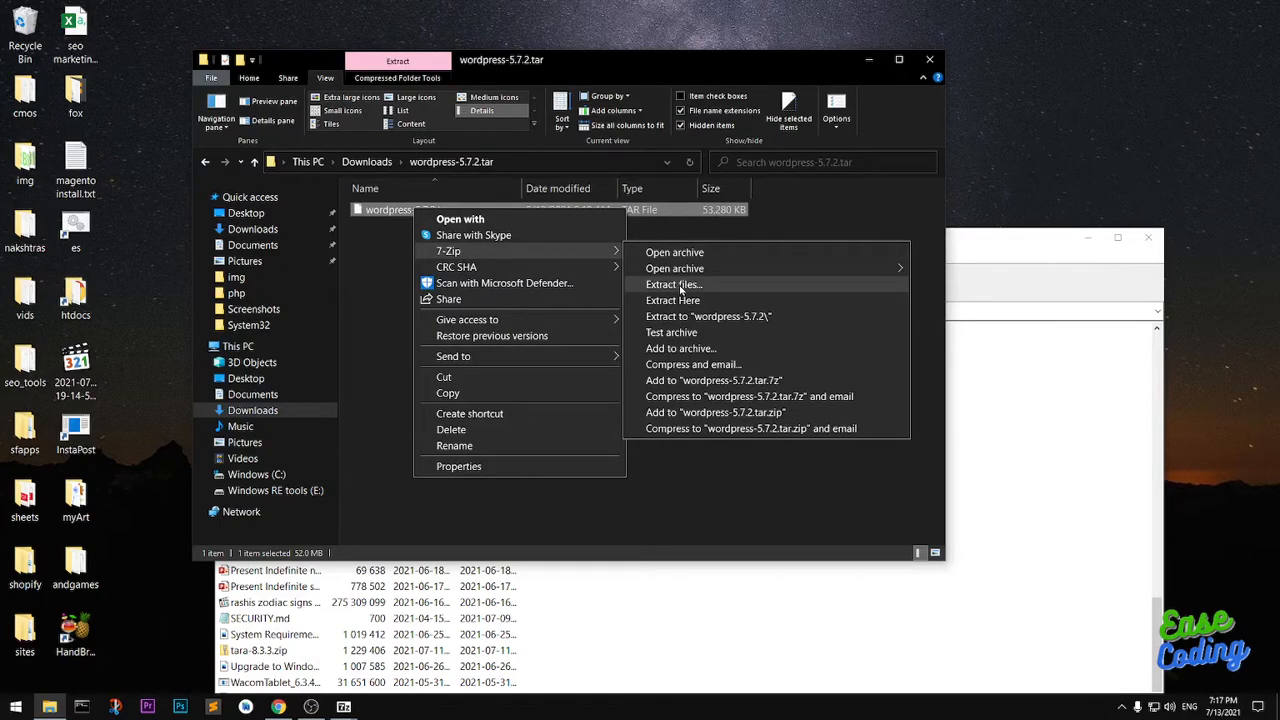
mouse_move(696, 290)
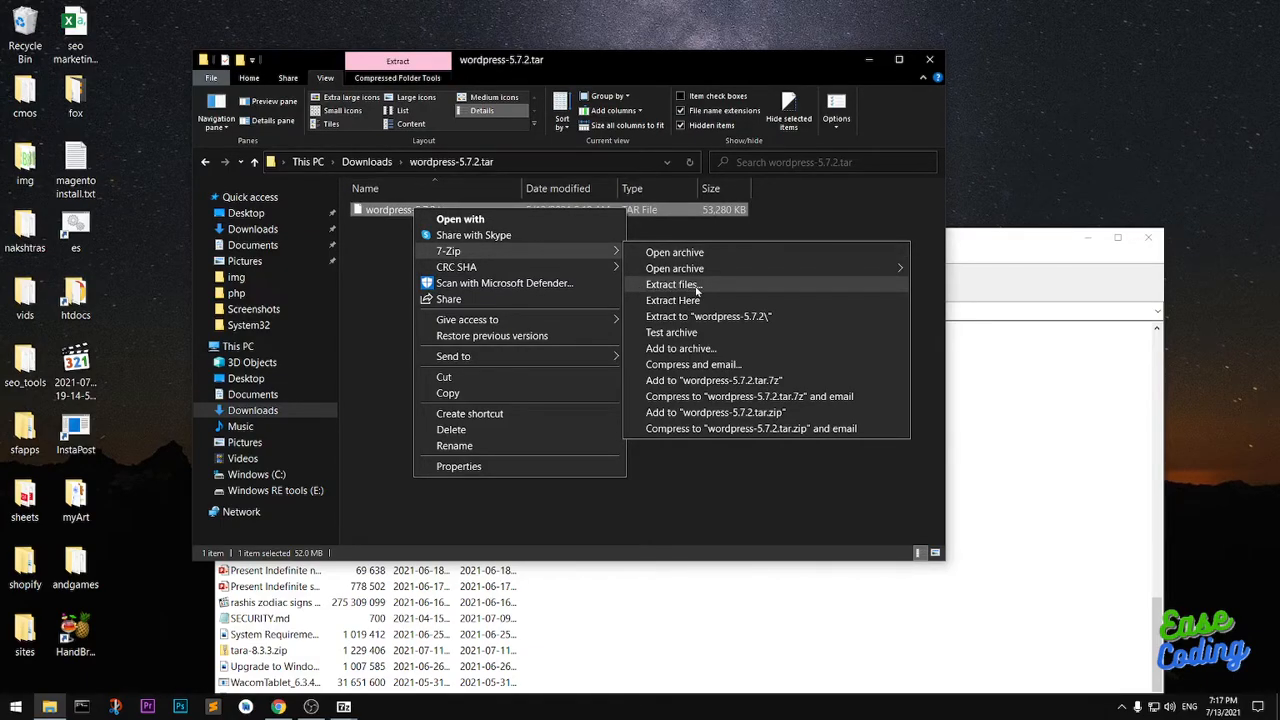
left_click(672, 284)
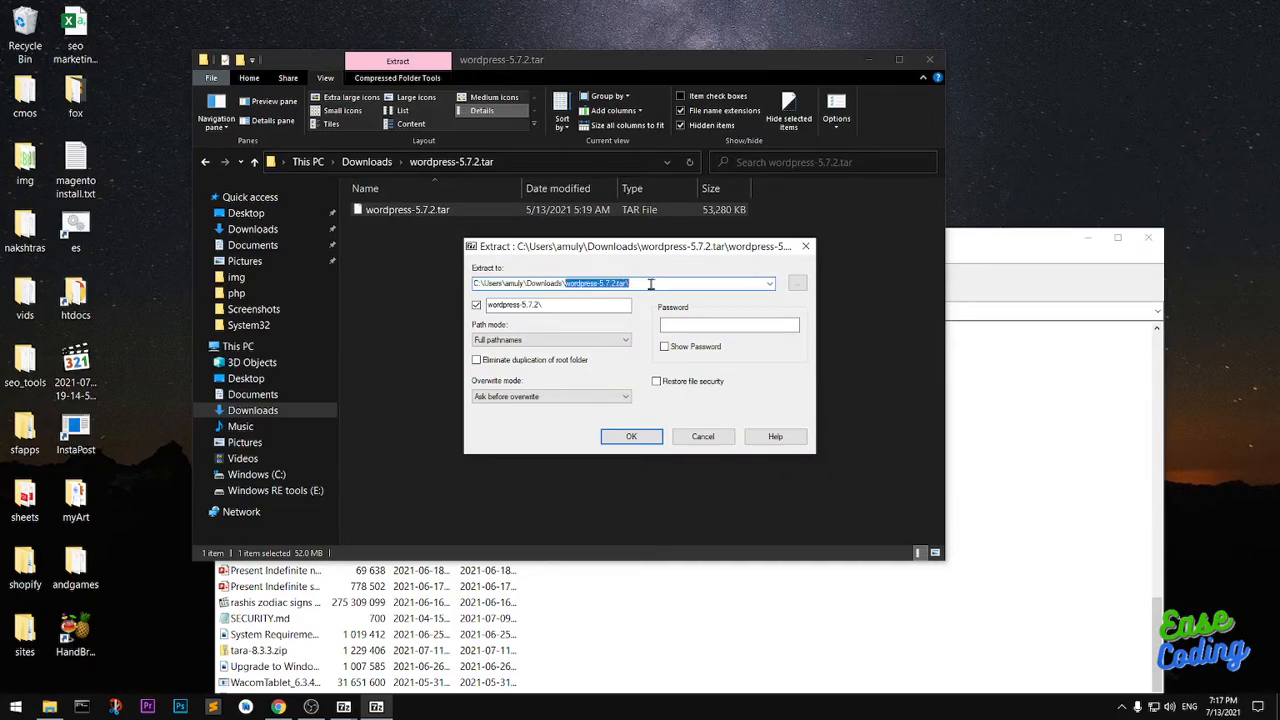
Extract wordpress-5.7.2.tar with the destination trimmed to end in Downloads\
key("Delete")
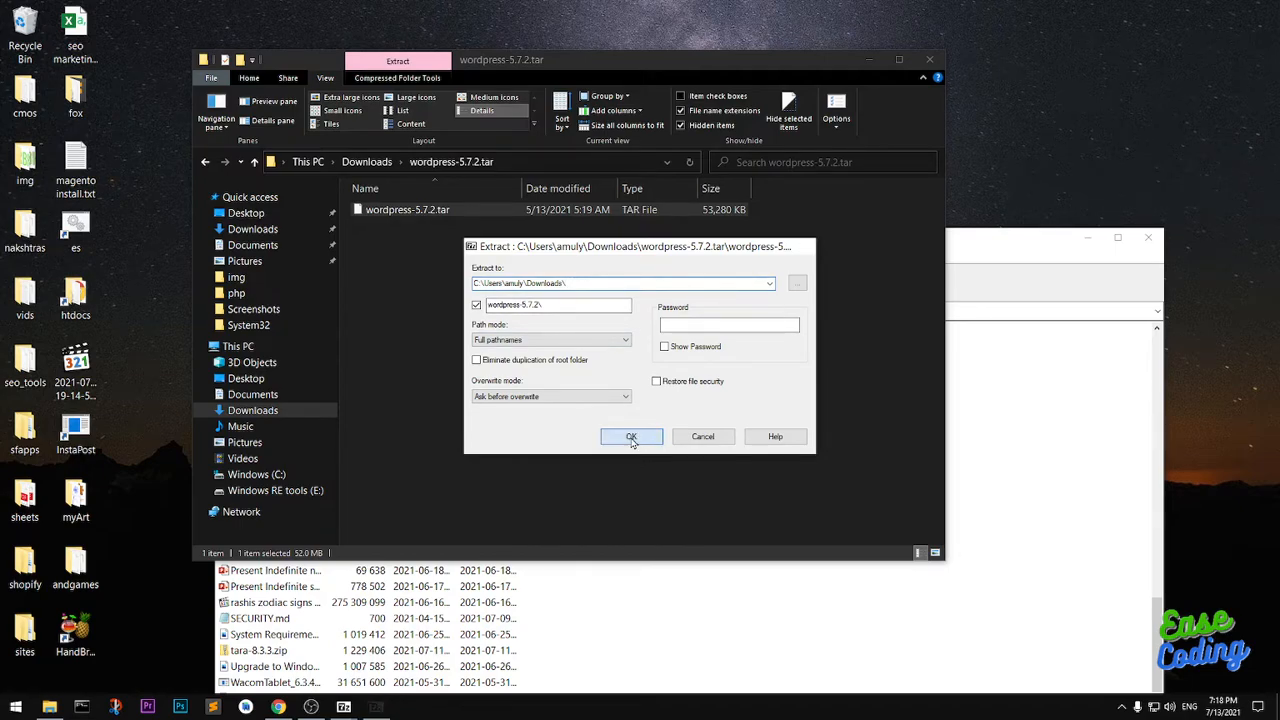
left_click(632, 436)
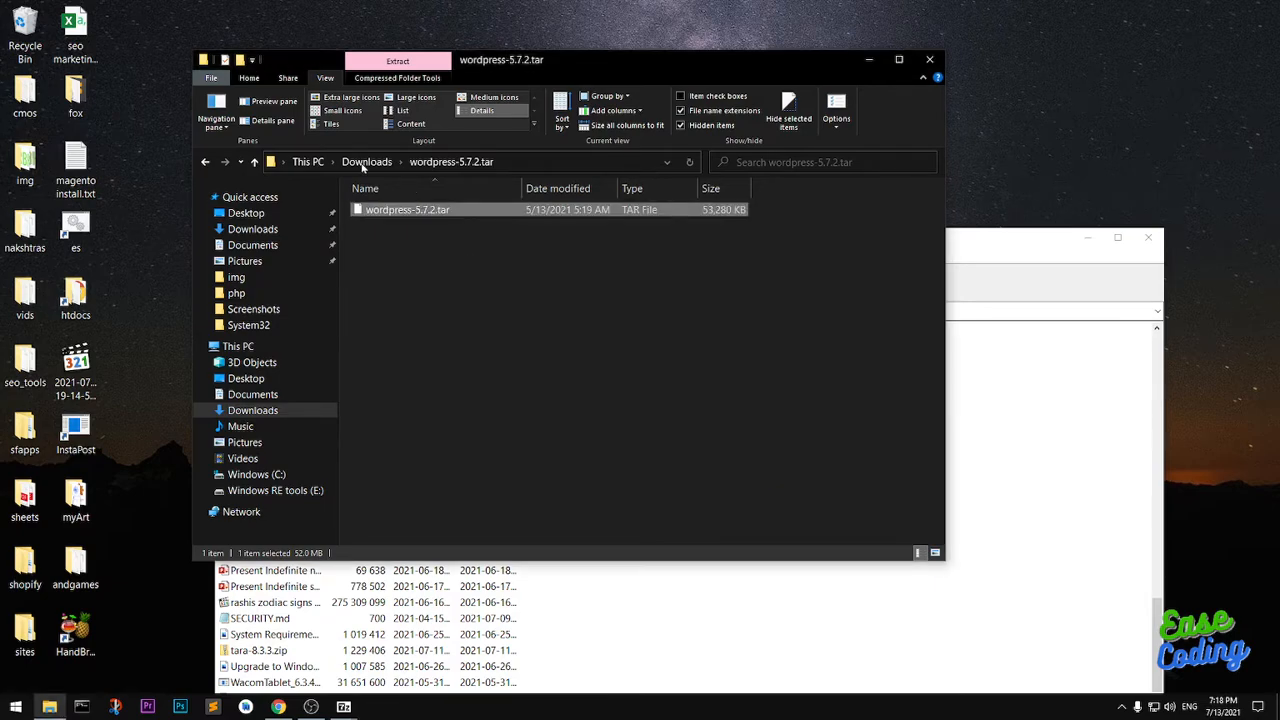
Open the extracted wordpress-5.7.2 folder in Downloads, showing the wordpress folder inside
left_click(366, 160)
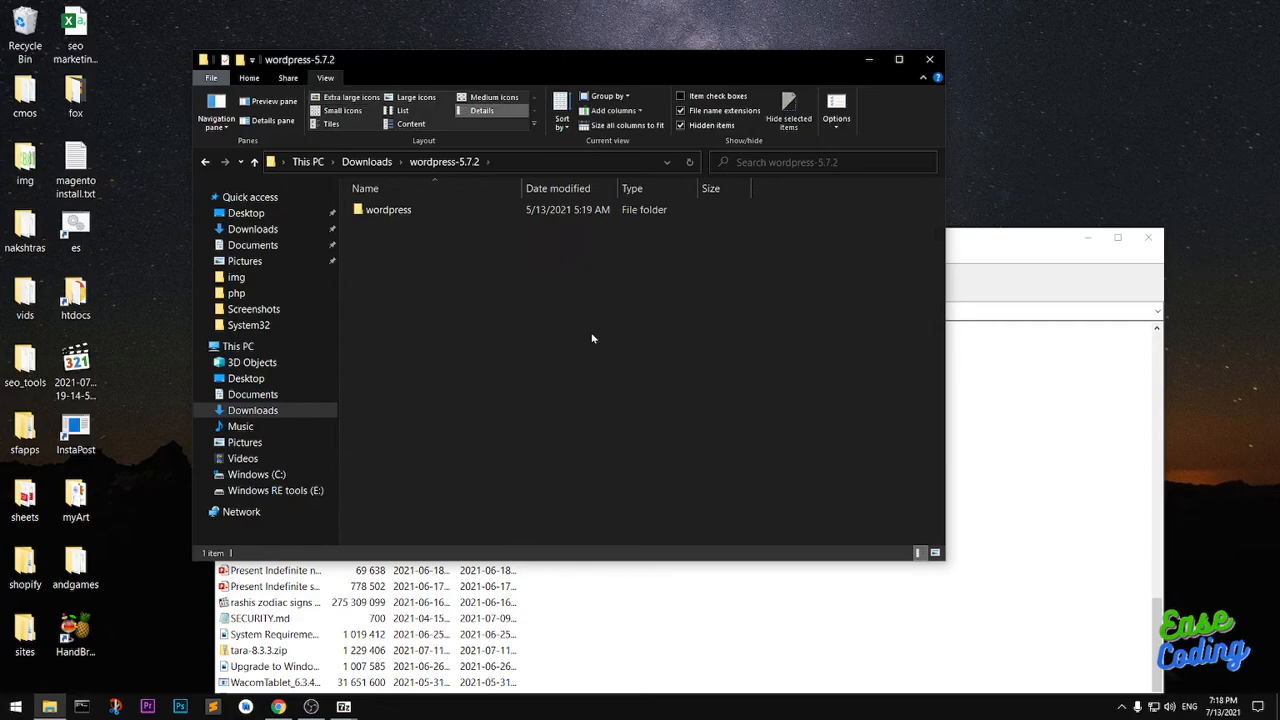
double_click(388, 210)
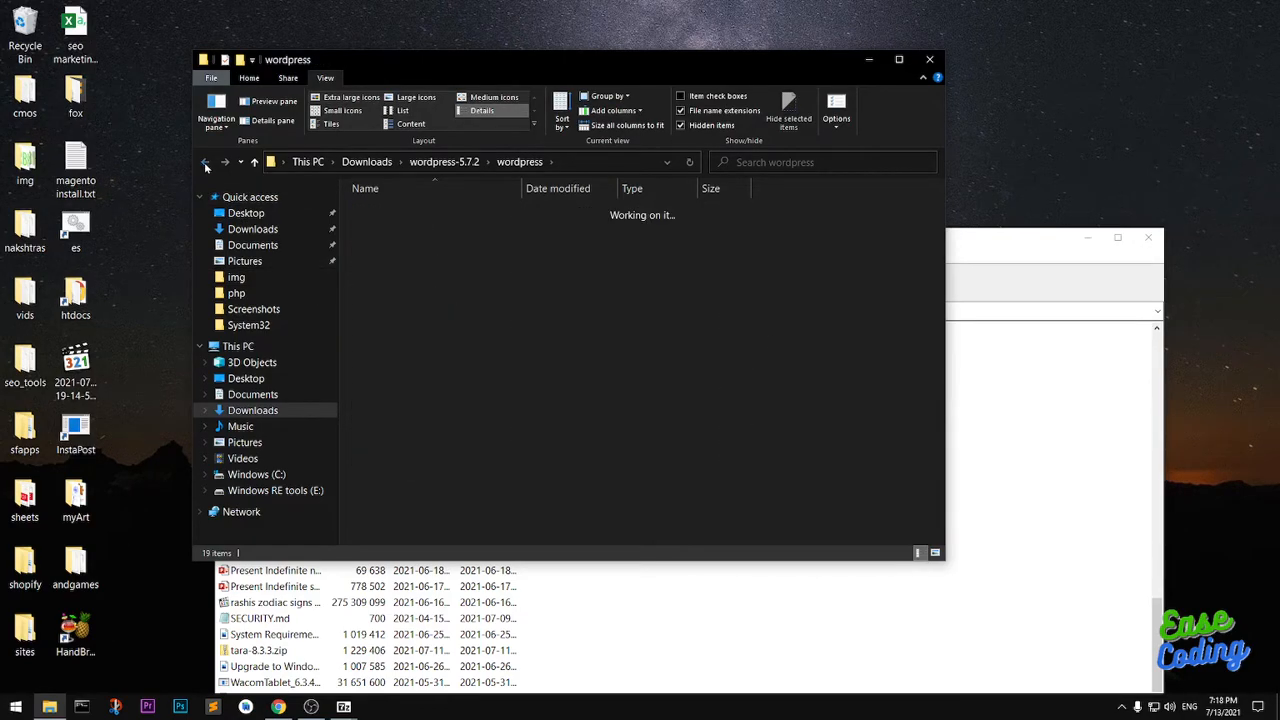
left_click(206, 164)
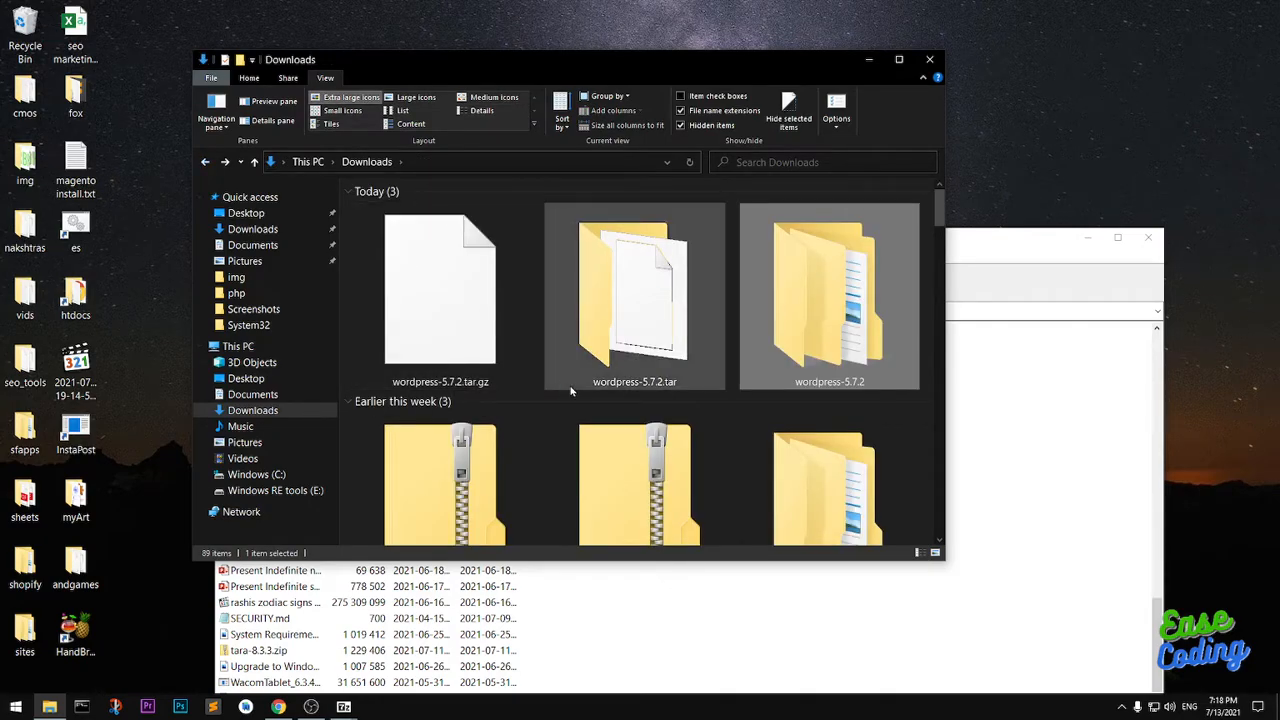
mouse_move(784, 362)
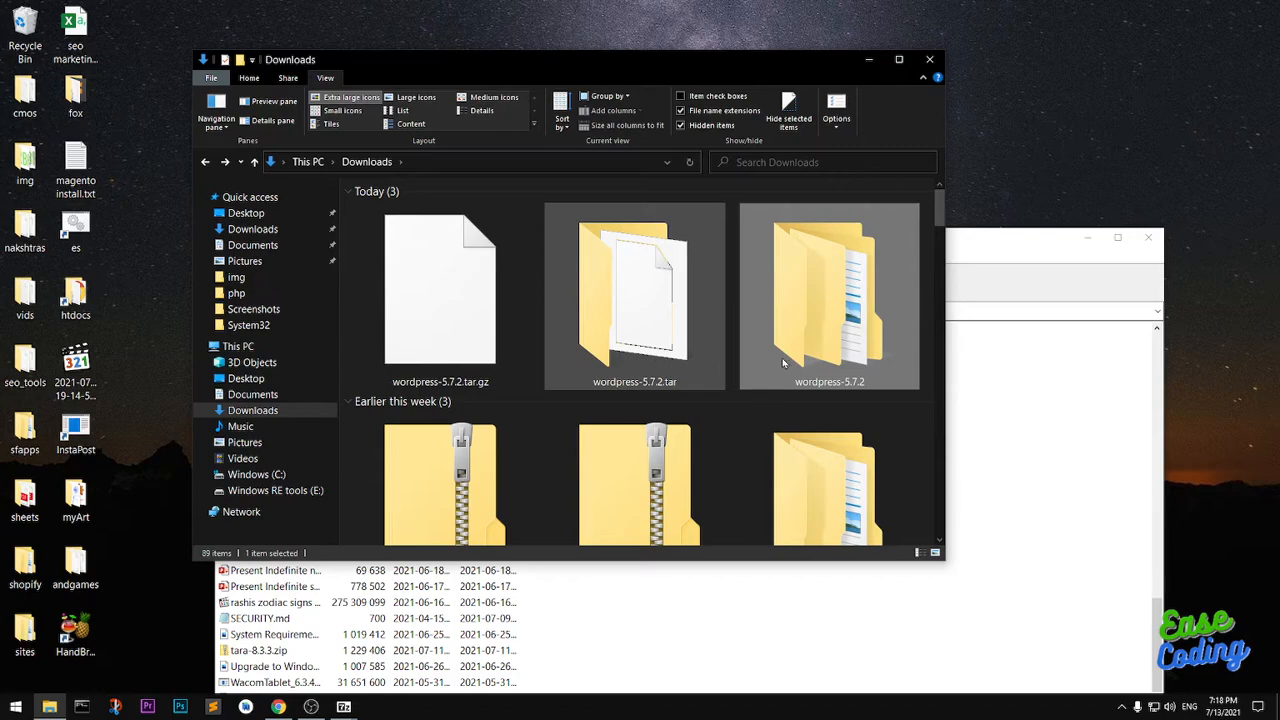
double_click(828, 290)
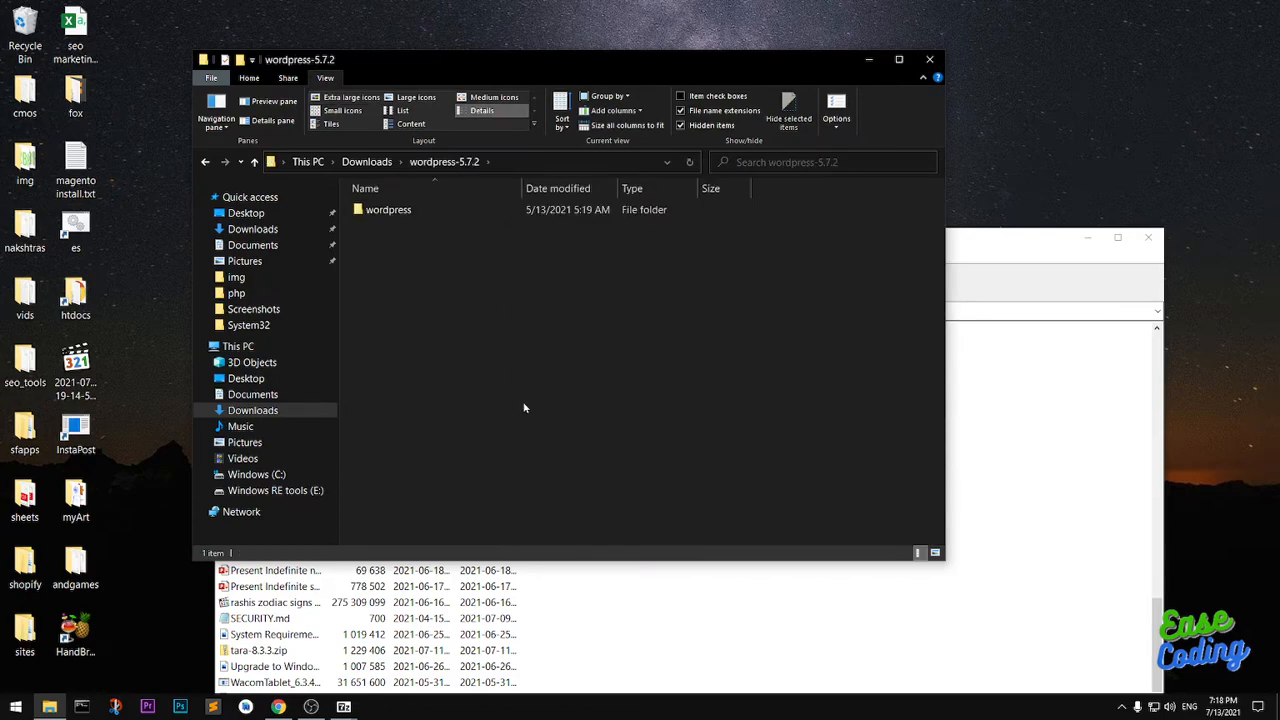
mouse_move(646, 452)
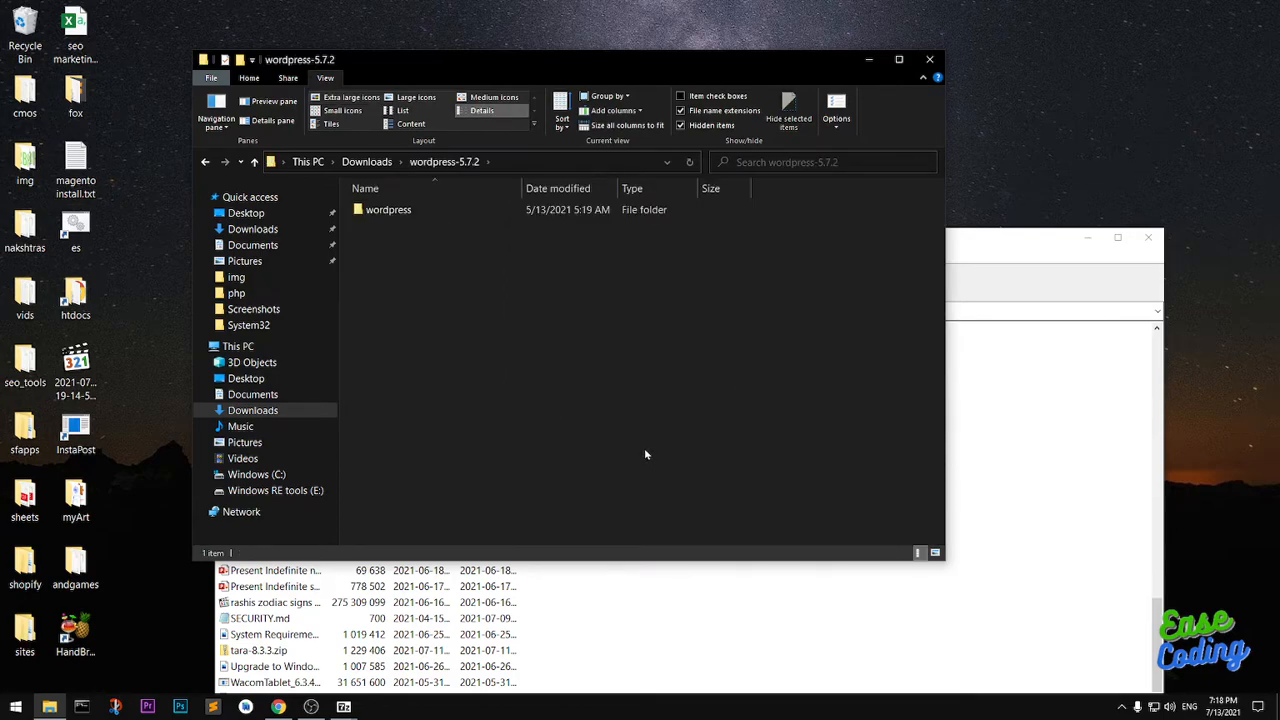
mouse_move(644, 448)
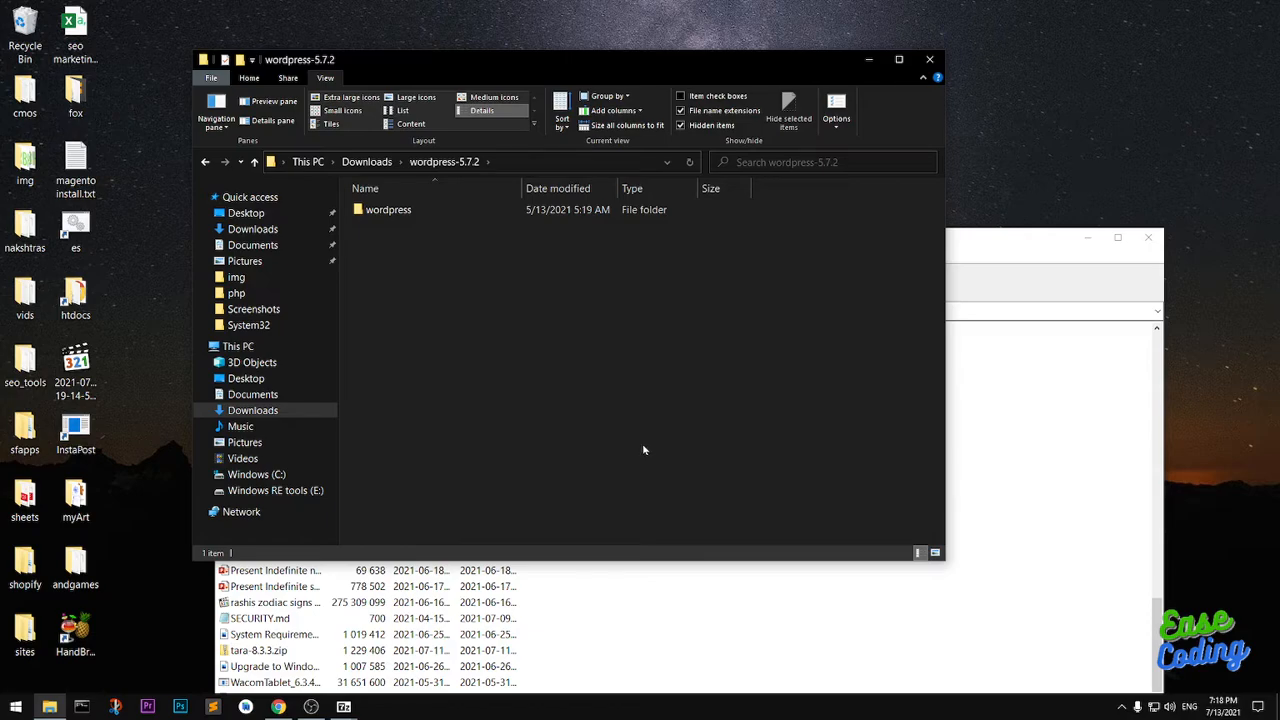
mouse_move(168, 334)
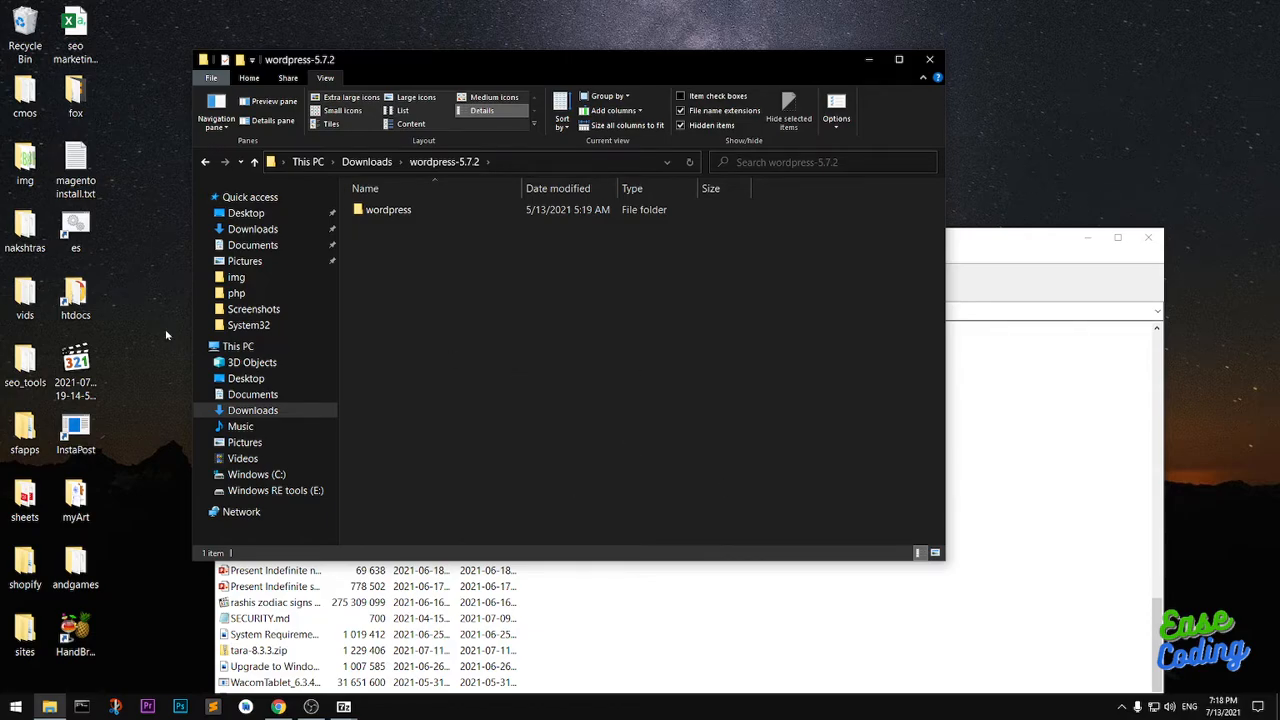